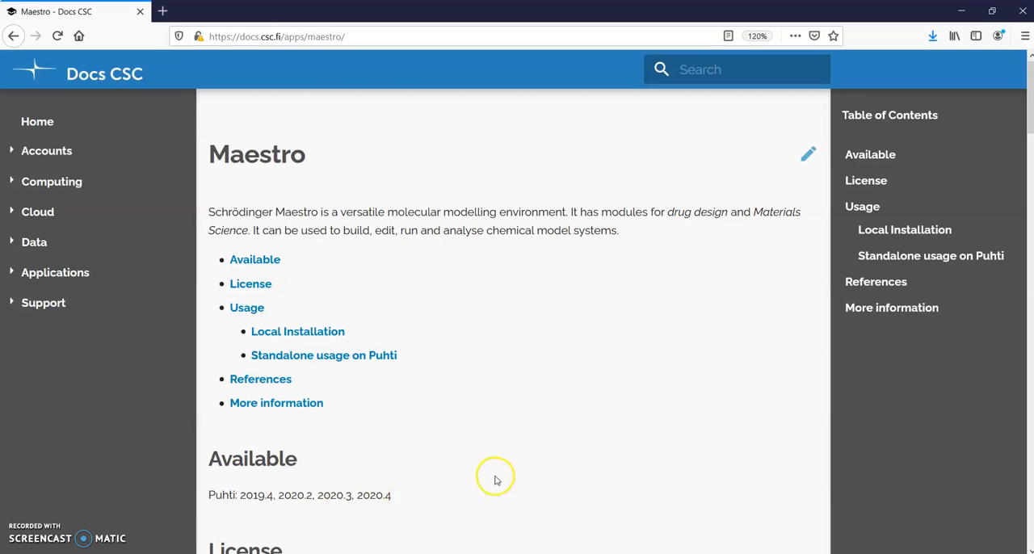
pyautogui.moveTo(485, 482)
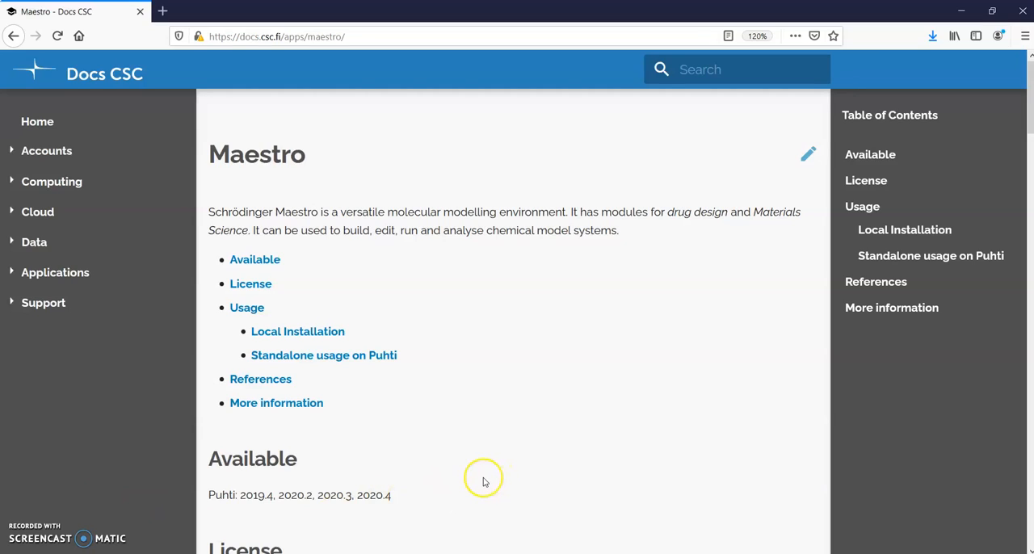
pyautogui.moveTo(433, 359)
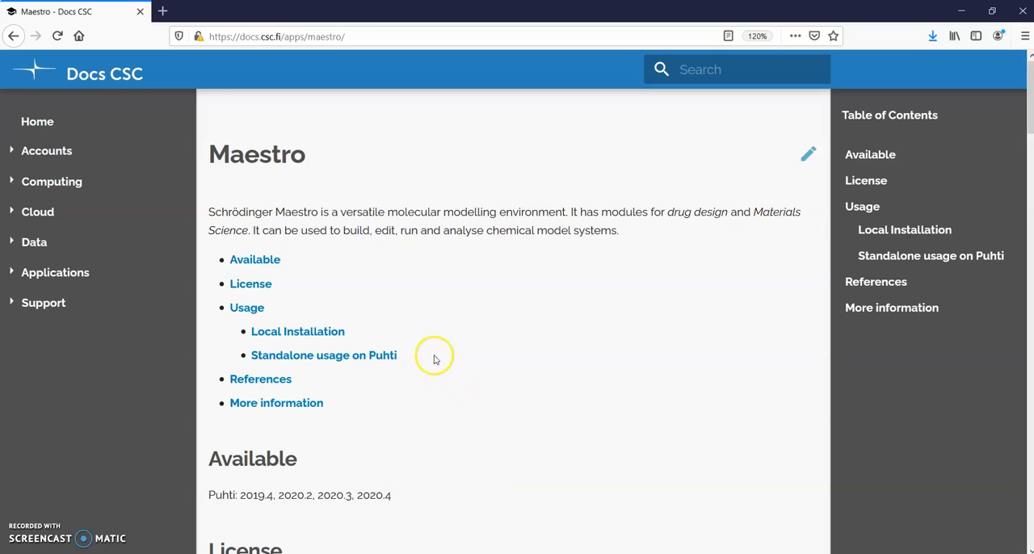
# Step: Scroll to the 'Standalone usage on Puhti' section and highlight the schrodinger.hosts file name
pyautogui.scroll(-3)
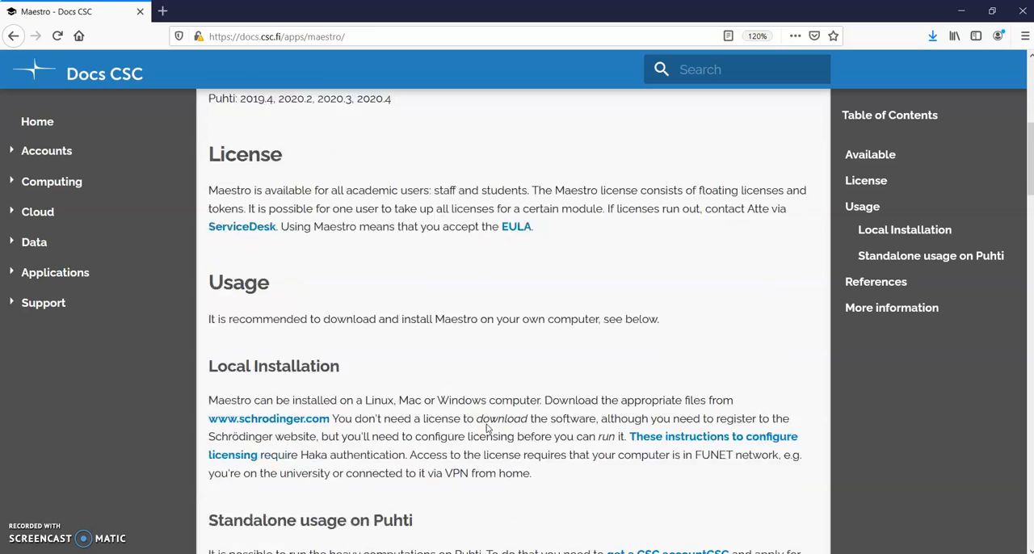
pyautogui.scroll(-3)
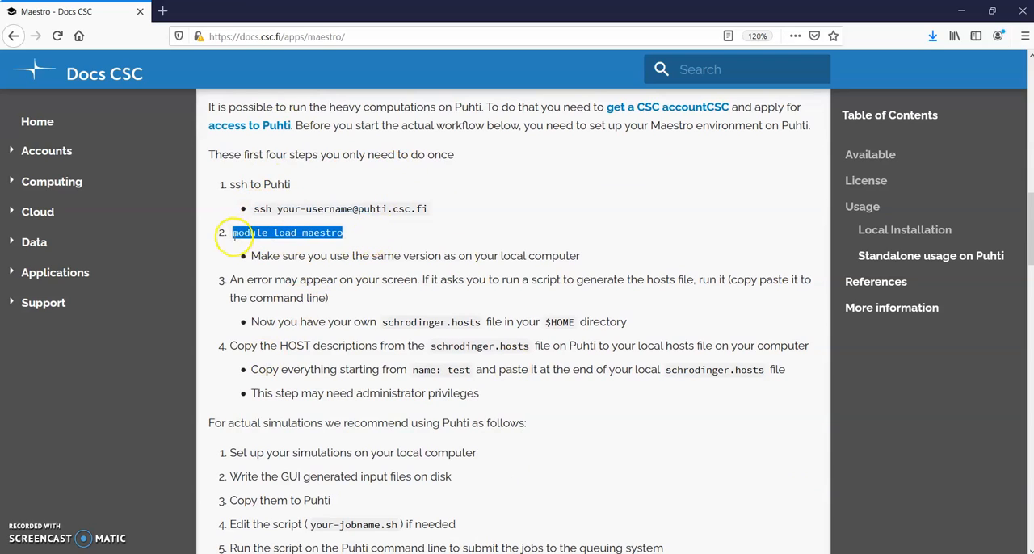
pyautogui.moveTo(420, 266)
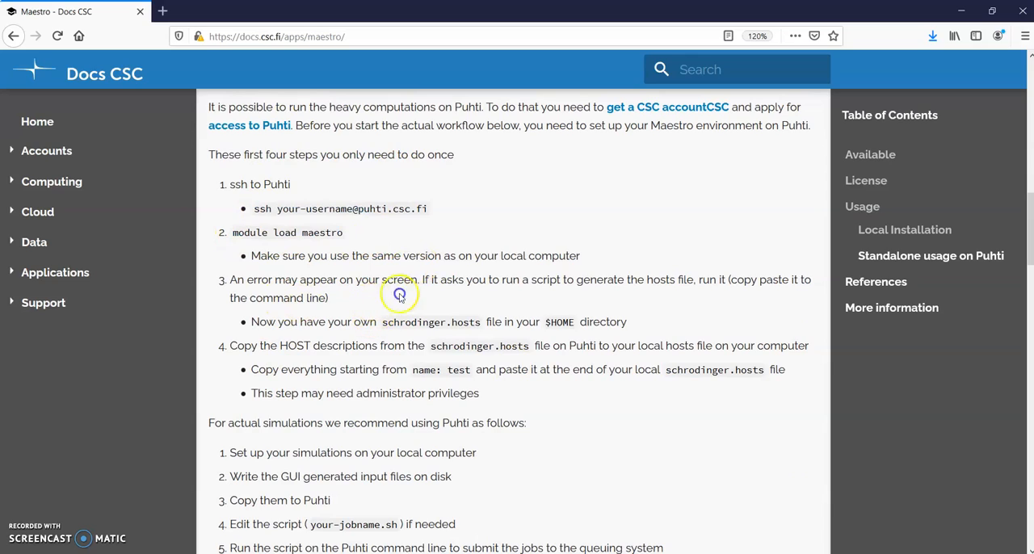
pyautogui.moveTo(381, 330)
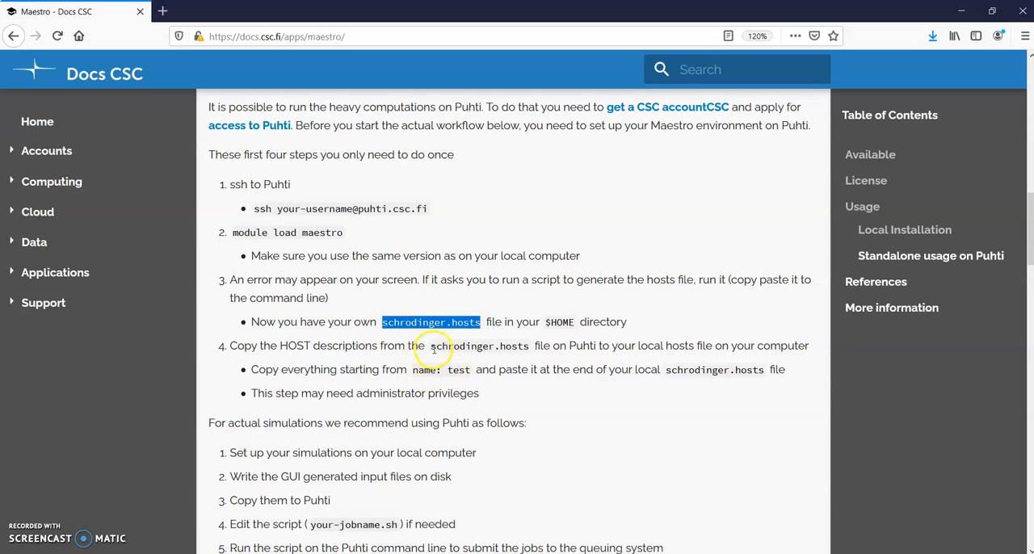
pyautogui.doubleClick(482, 346)
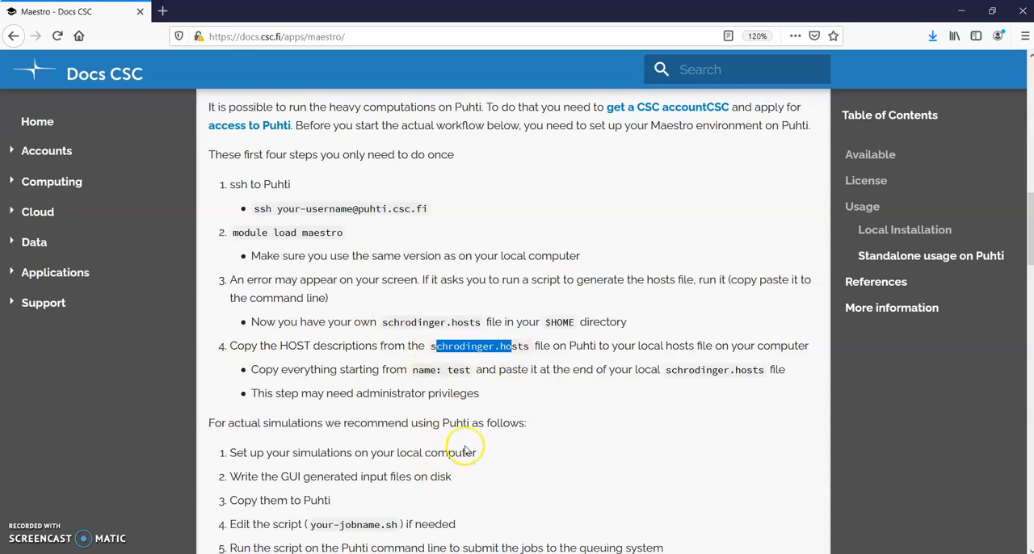
pyautogui.scroll(-3)
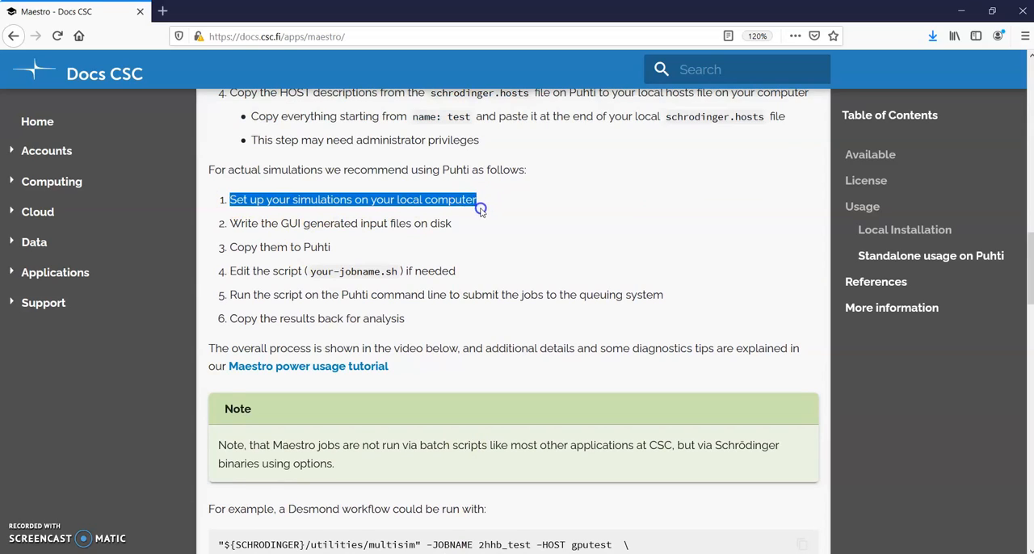
pyautogui.moveTo(268, 223)
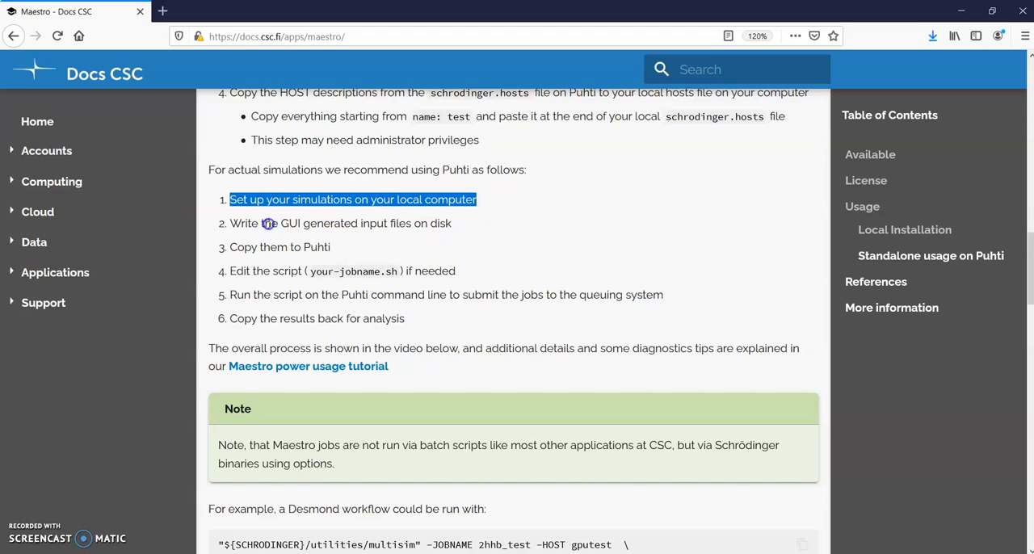
pyautogui.moveTo(262, 246)
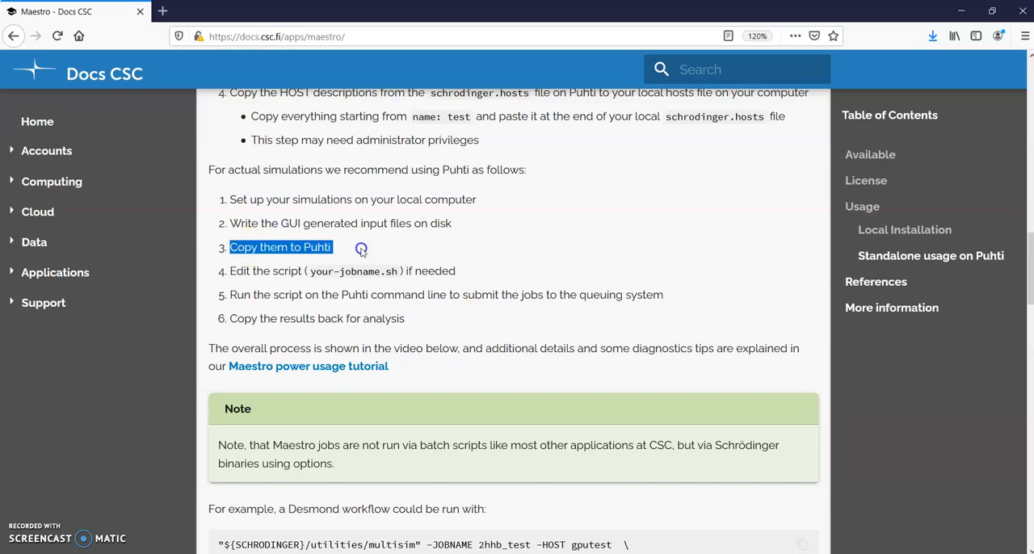
pyautogui.moveTo(305, 272)
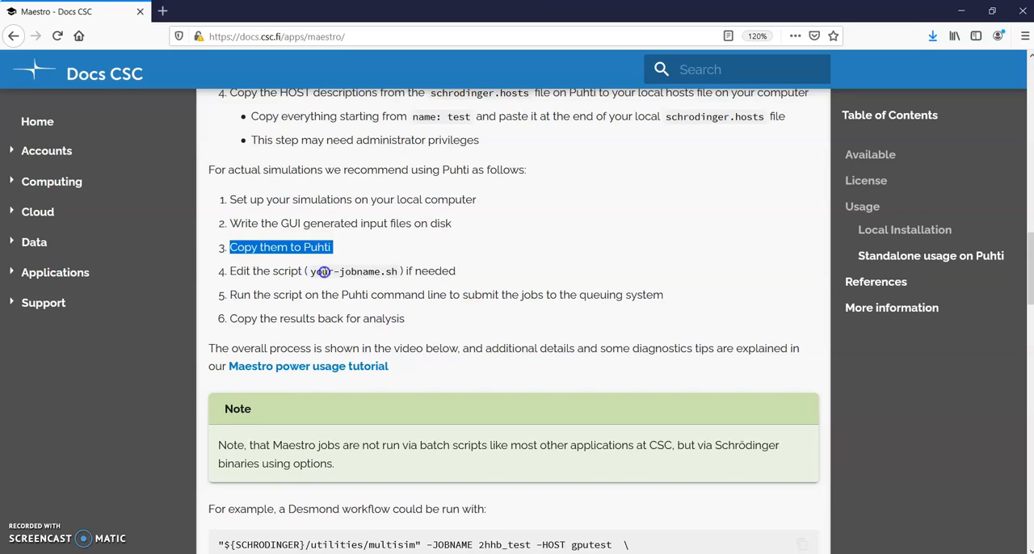
pyautogui.moveTo(291, 294)
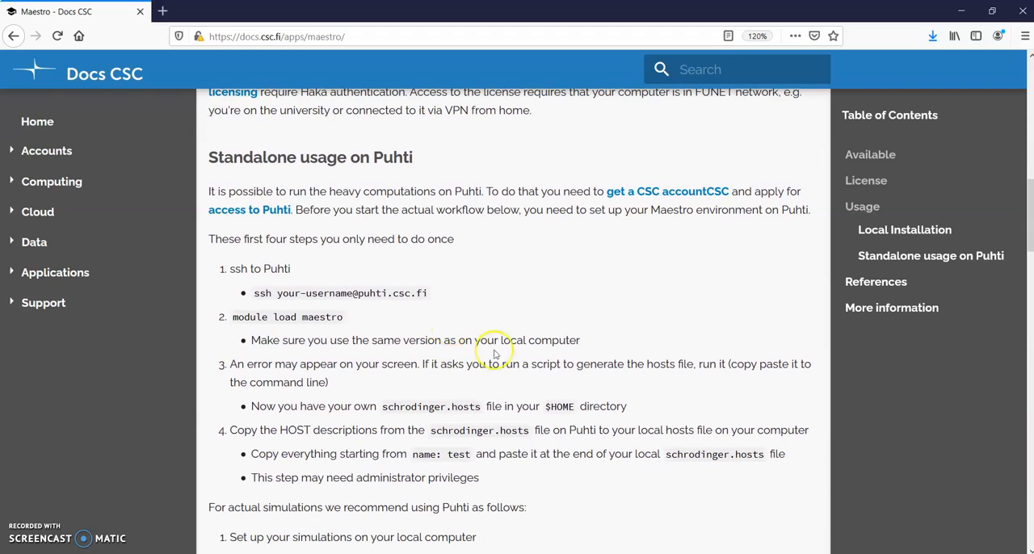
pyautogui.moveTo(265, 307)
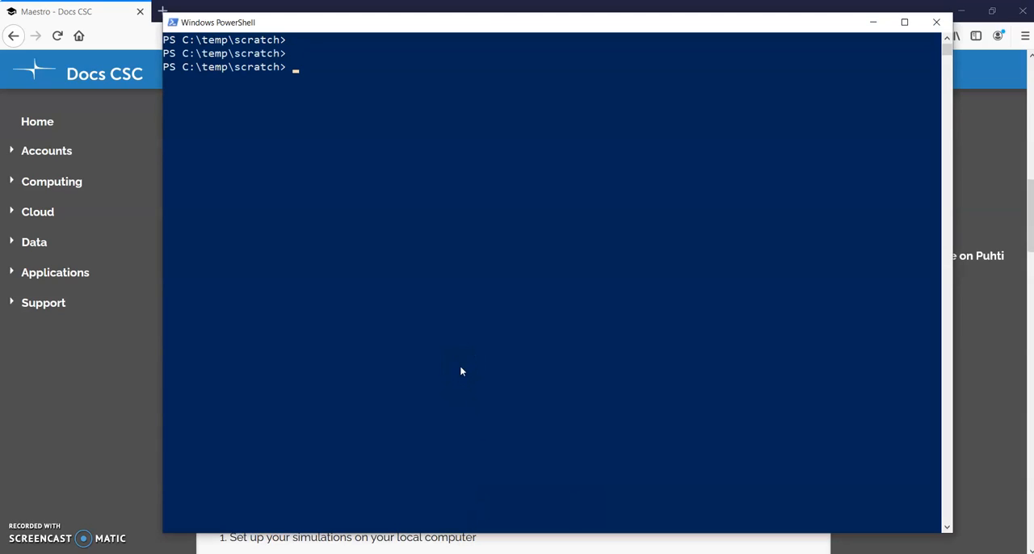
# Step: SSH to puhti.csc.fi from PowerShell with the CSC user account
pyautogui.write('ssh asill')
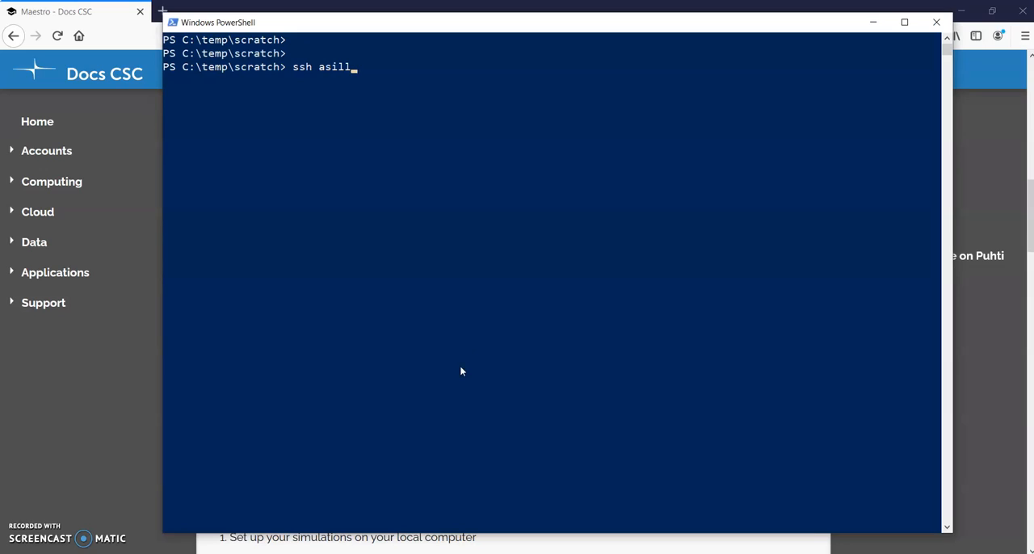
pyautogui.write('anp@puhti.csc.')
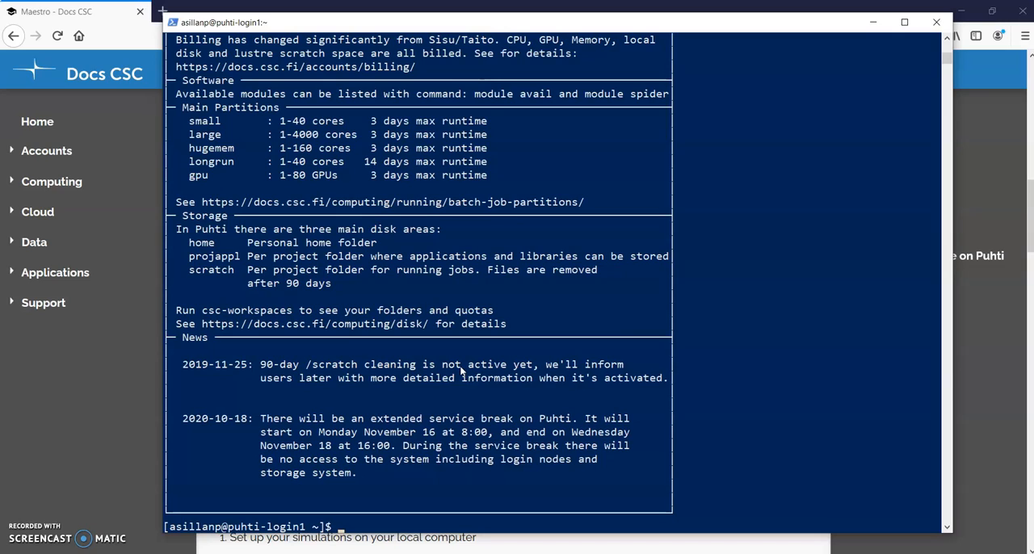
# Step: Load the maestro/2020.4 module on the Puhti login node
pyautogui.write('module')
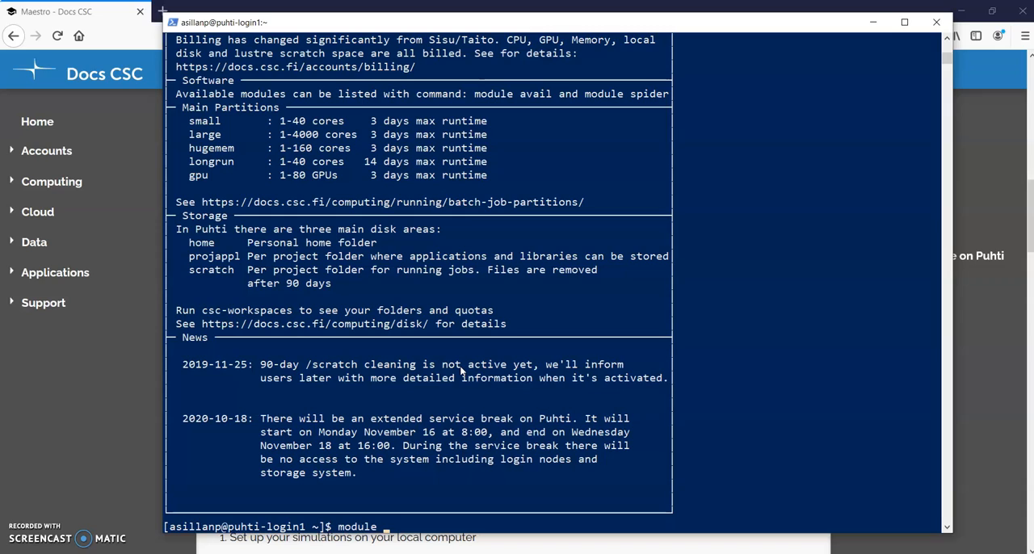
pyautogui.write('load')
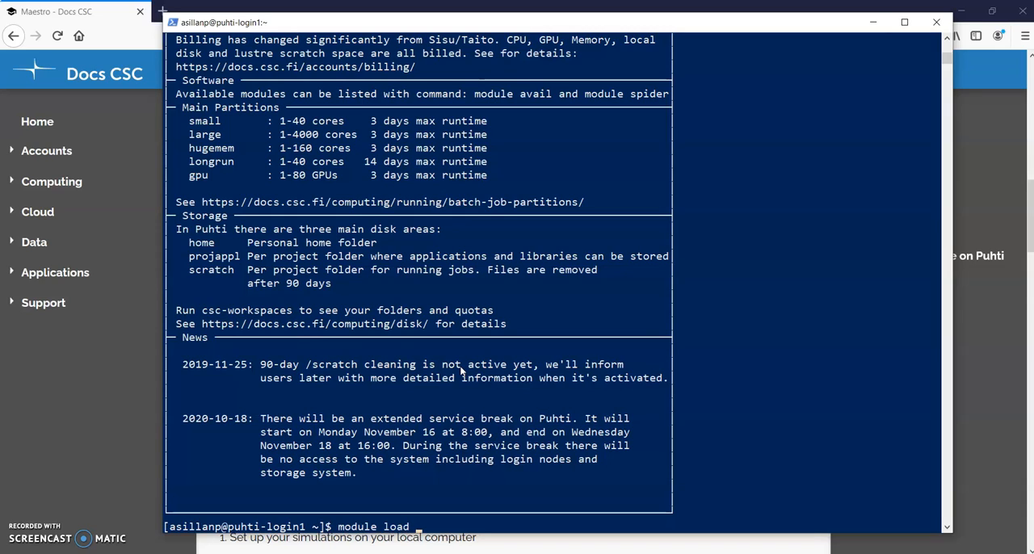
pyautogui.write('maestro/2020')
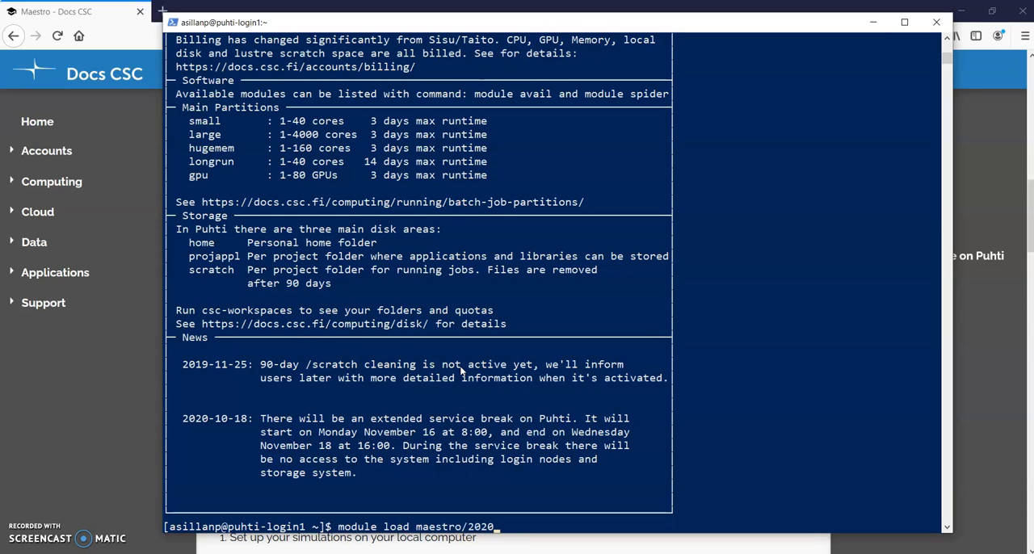
pyautogui.write('.4')
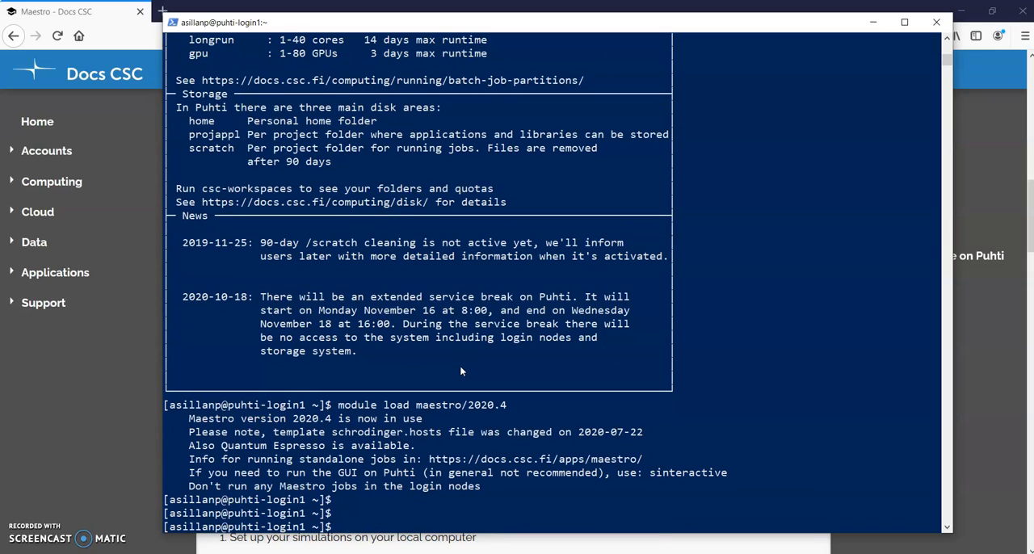
pyautogui.write('more')
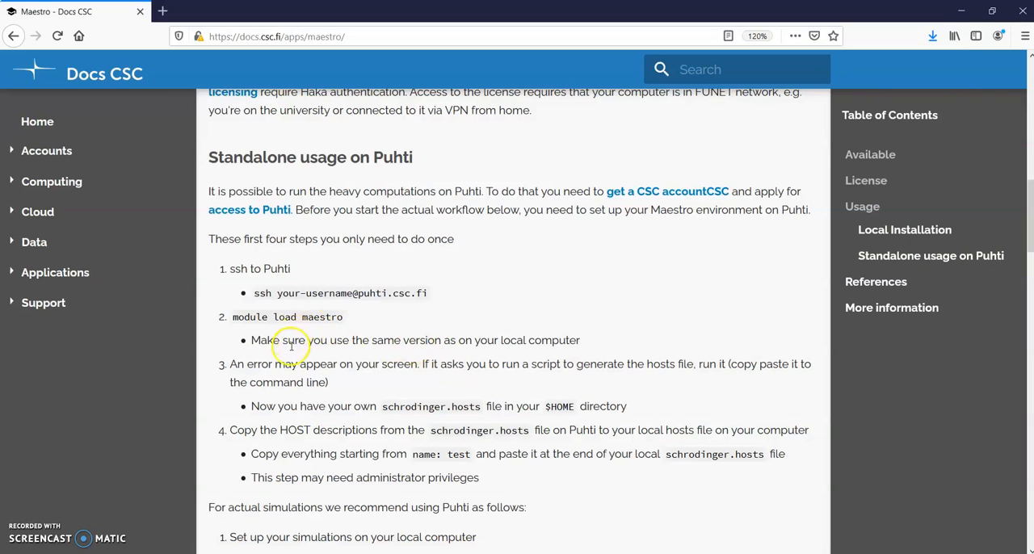
pyautogui.moveTo(275, 363); pyautogui.dragTo(329, 382)
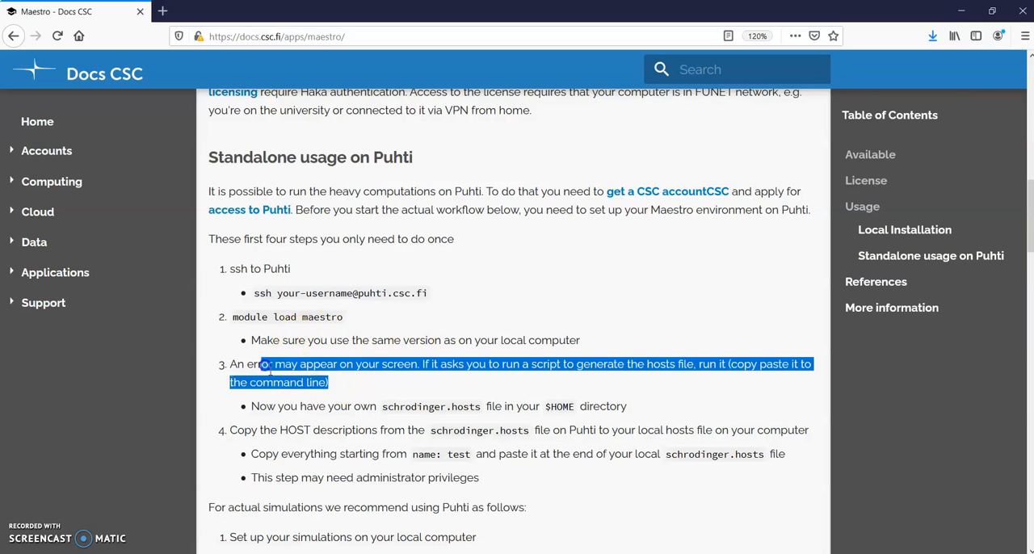
pyautogui.scroll(-3)
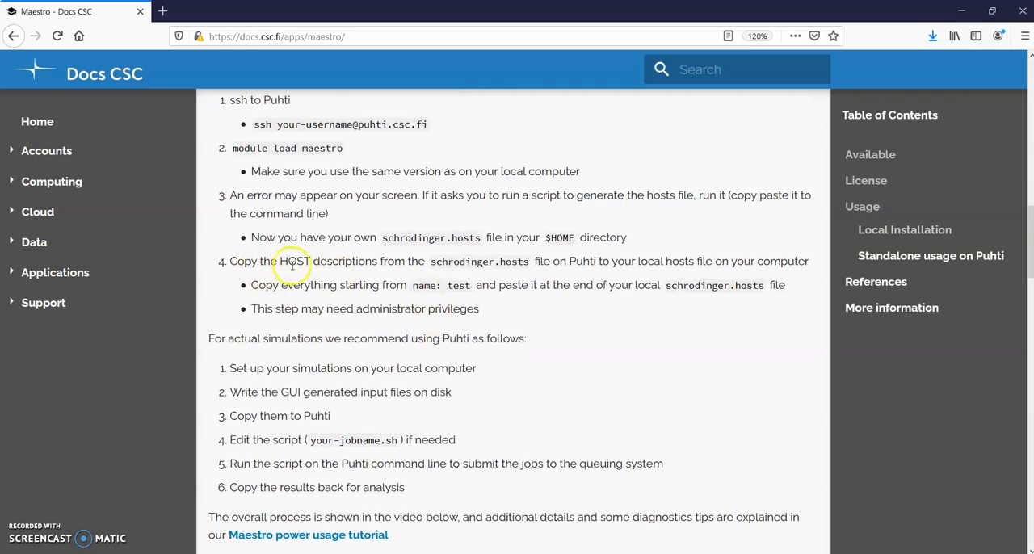
pyautogui.moveTo(430, 269)
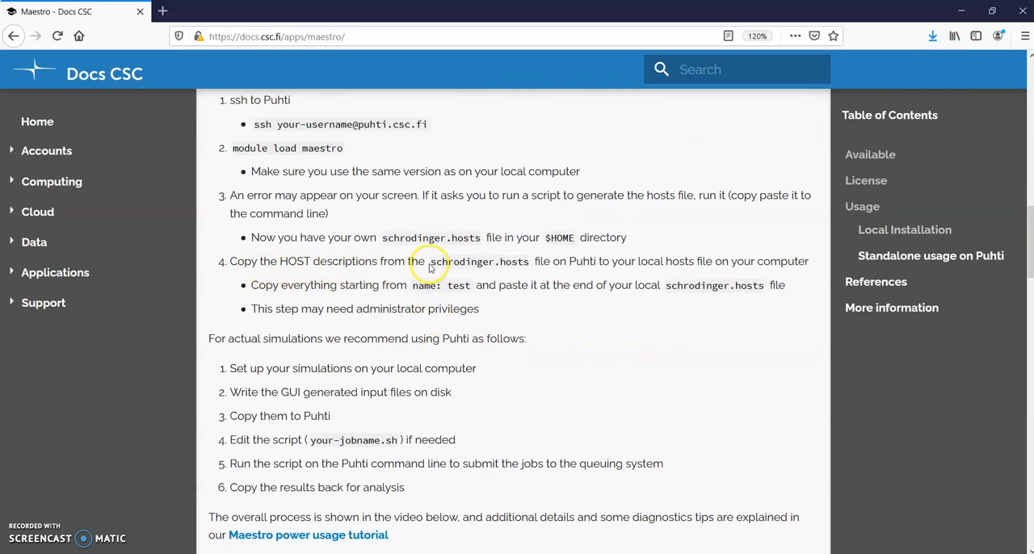
pyautogui.doubleClick(479, 262)
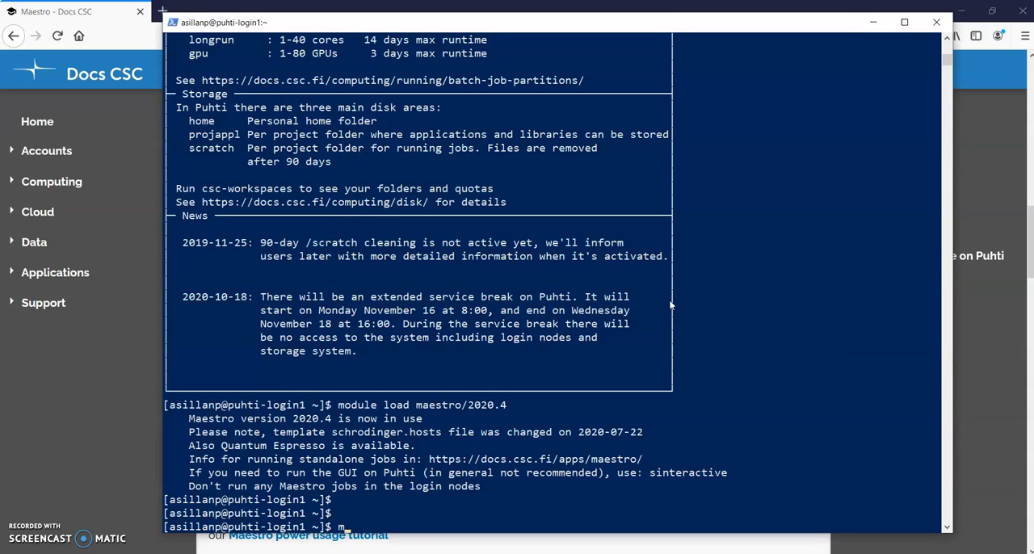
# Step: Page through ~/schrodinger.hosts to the gputest, gpu and jaguar_threads entries
pyautogui.write('ore ~/s')
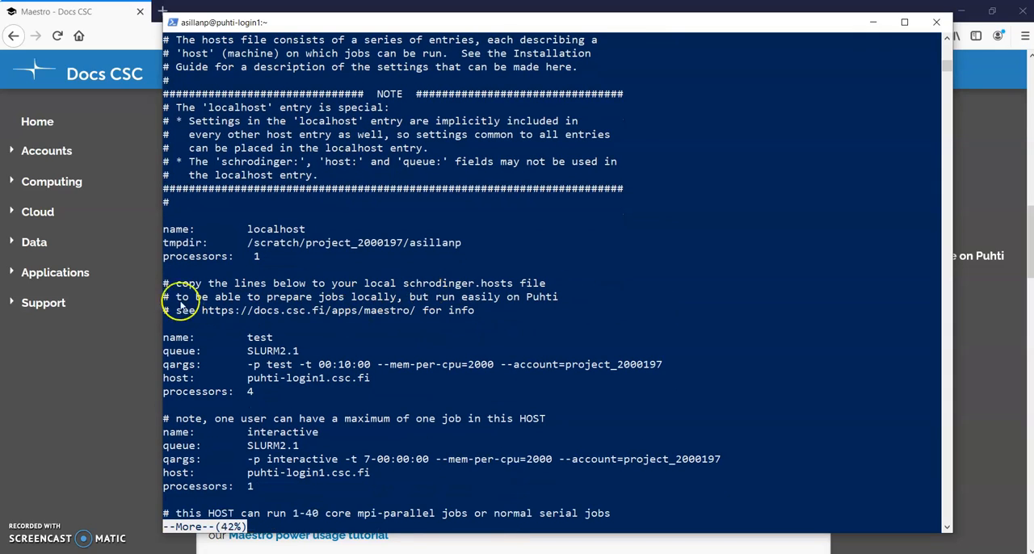
pyautogui.moveTo(161, 283); pyautogui.dragTo(501, 472)
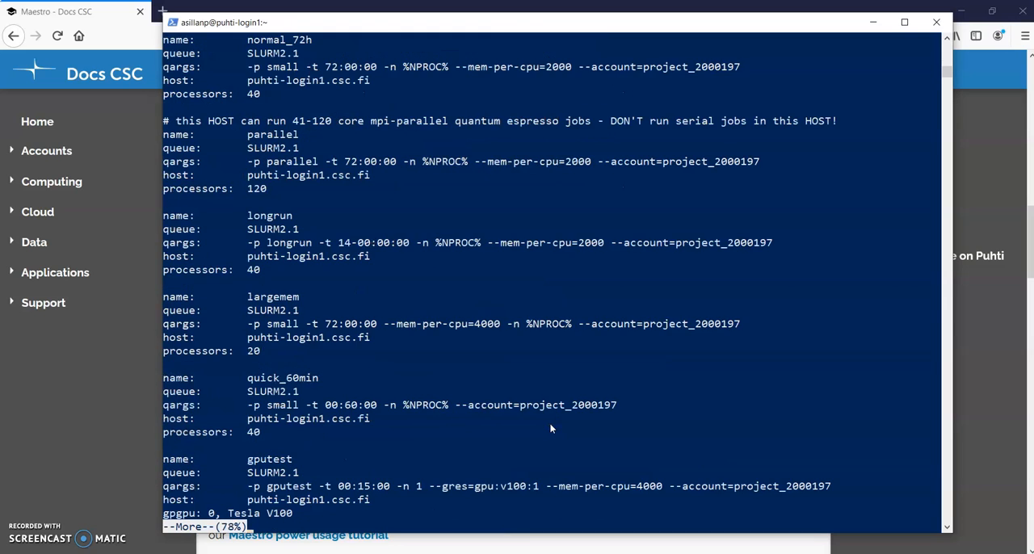
pyautogui.scroll(-3)
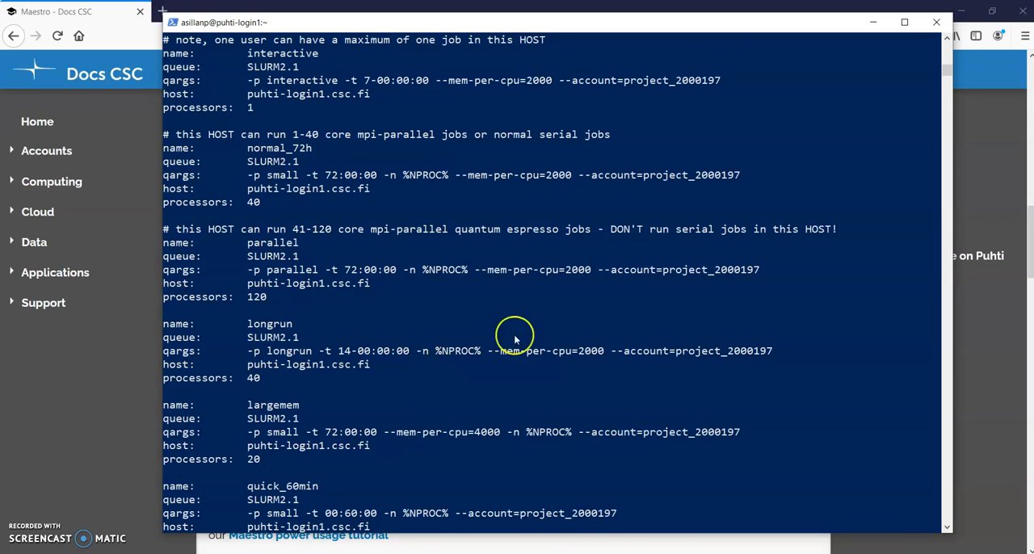
pyautogui.scroll(-3)
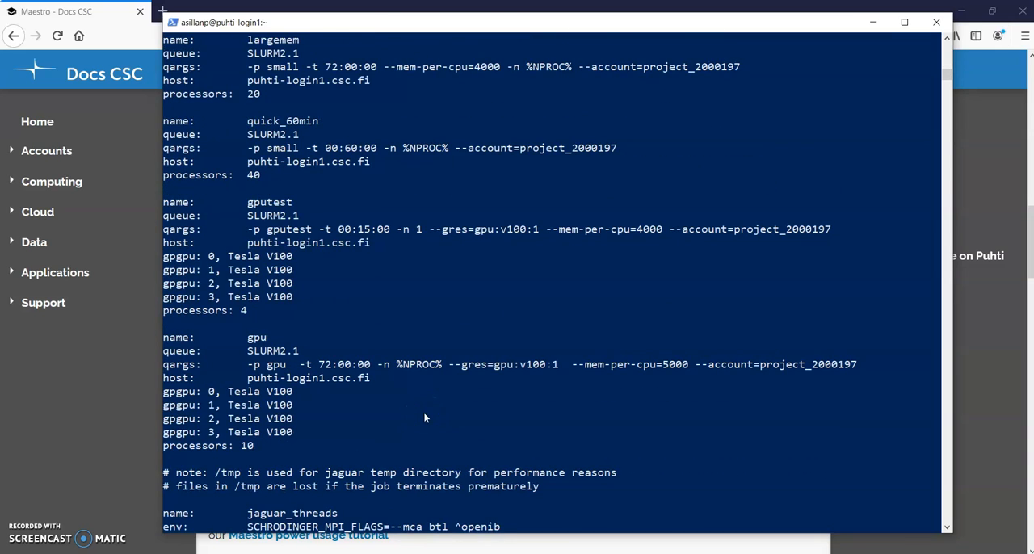
pyautogui.scroll(-3)
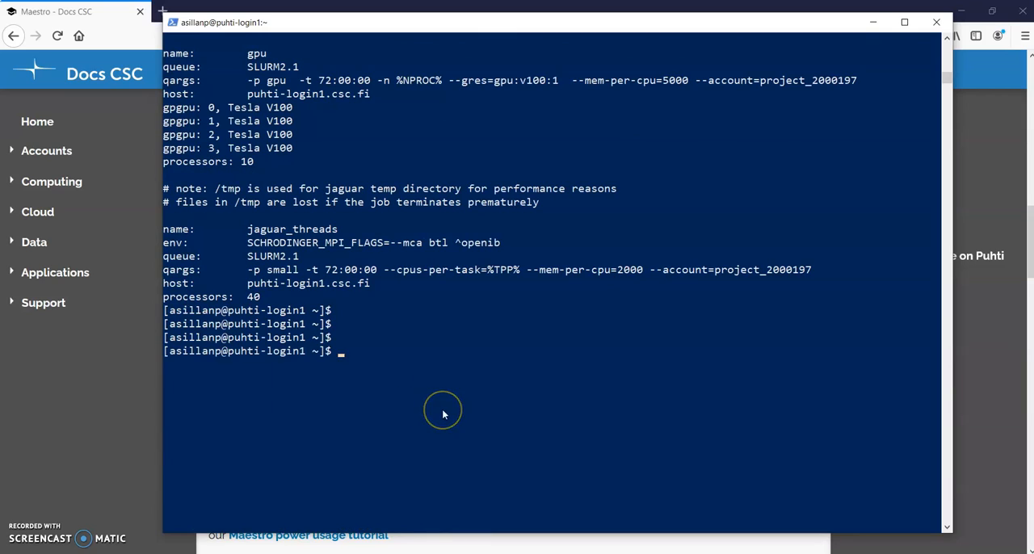
pyautogui.moveTo(375, 427)
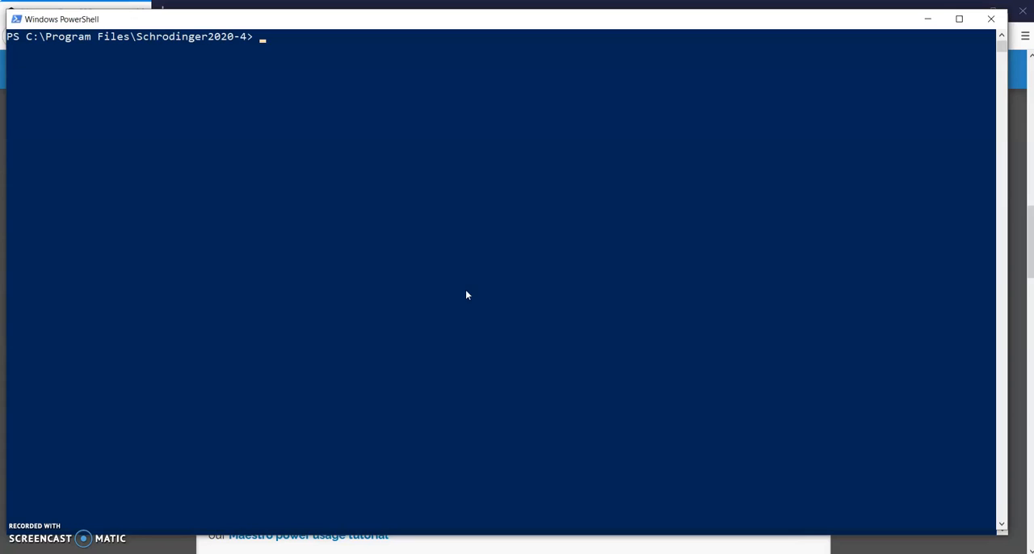
# Step: Display the local schrodinger.hosts with 'more' and mark the Puhti host entry lines
pyautogui.write('mroe sc')
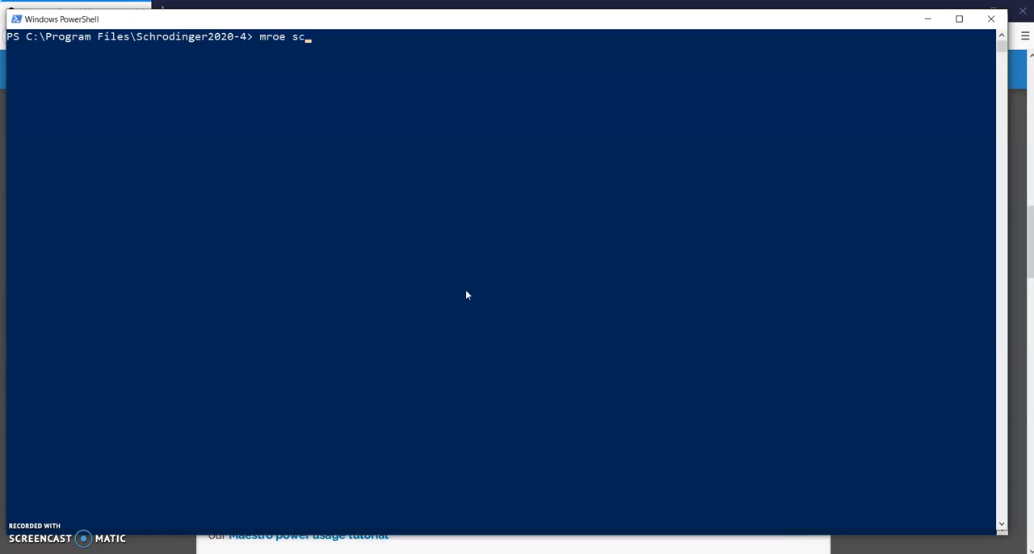
pyautogui.write('more .\\schrodinger.hosts')
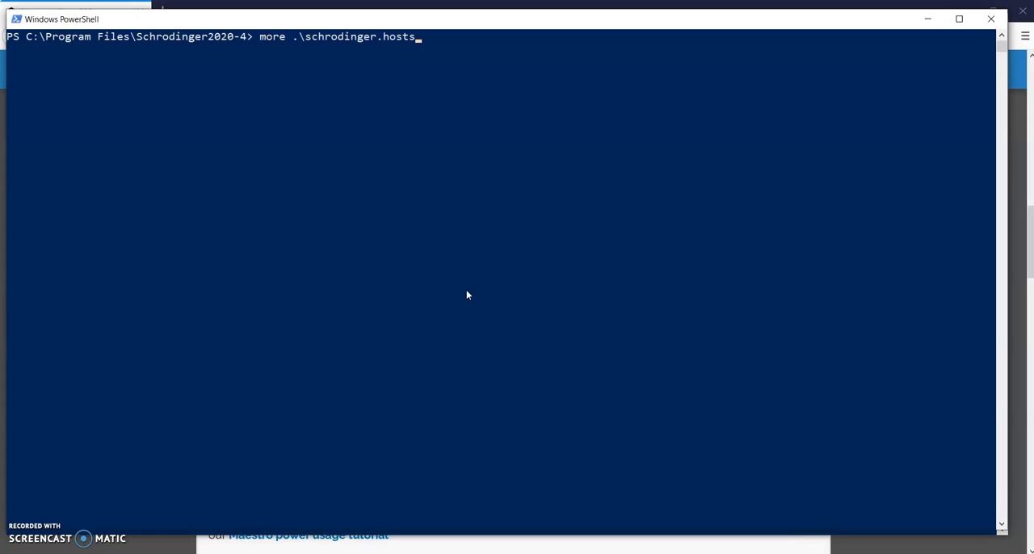
pyautogui.press('Enter')
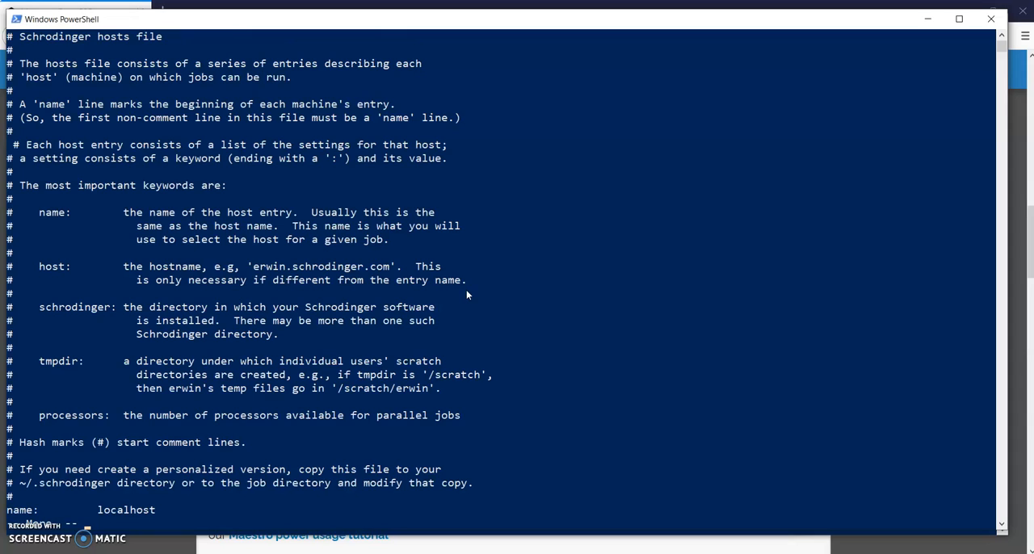
pyautogui.scroll(-3)
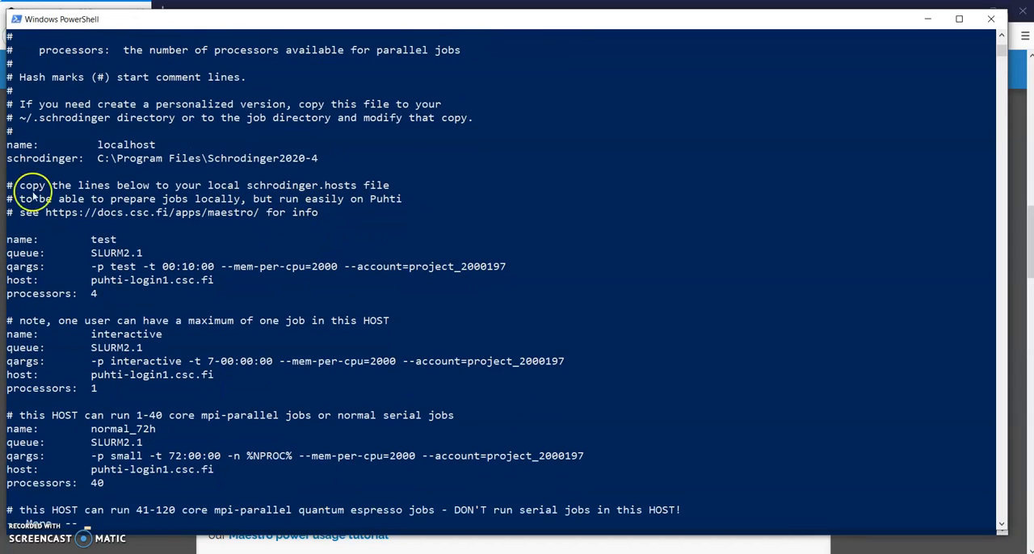
pyautogui.moveTo(7, 185); pyautogui.dragTo(408, 453)
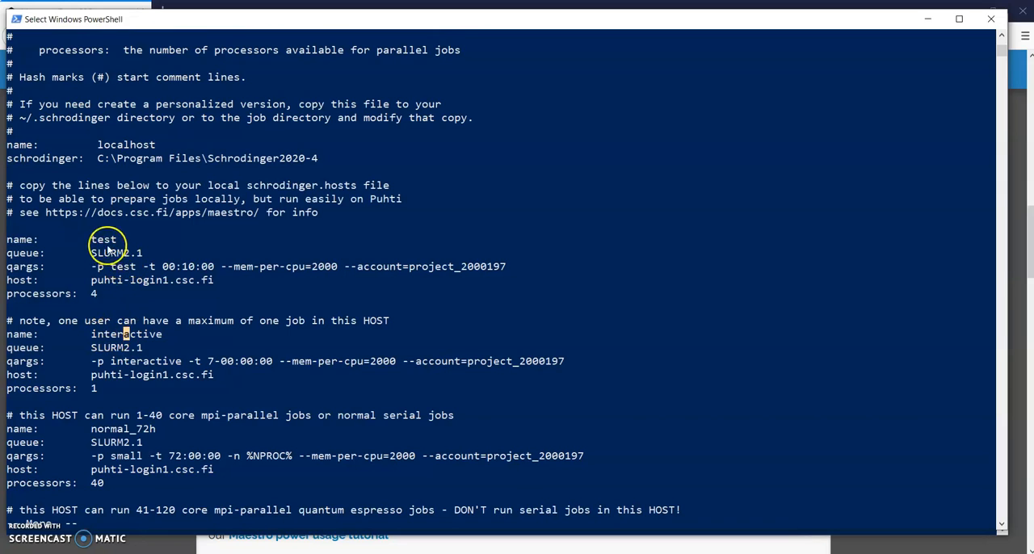
pyautogui.moveTo(271, 436)
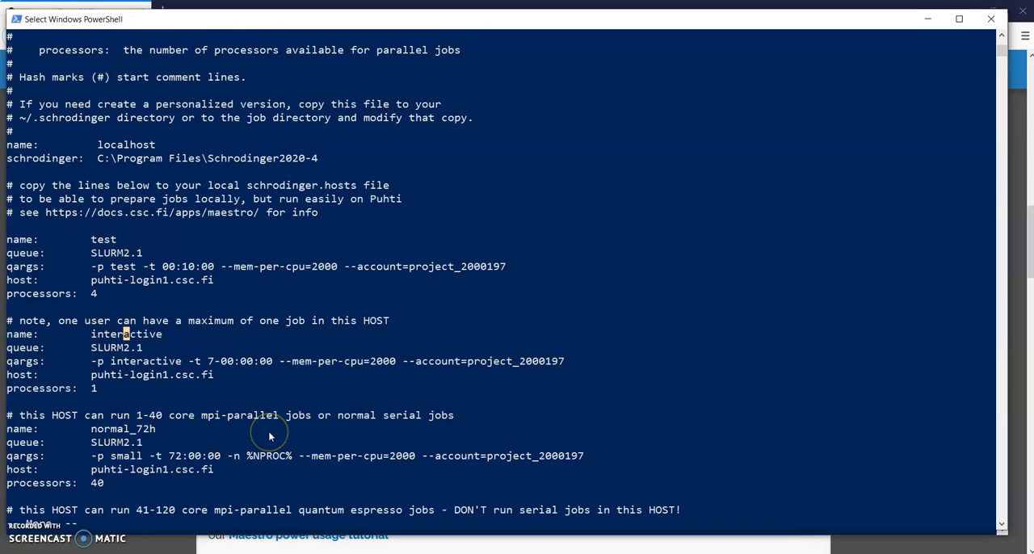
pyautogui.moveTo(272, 437)
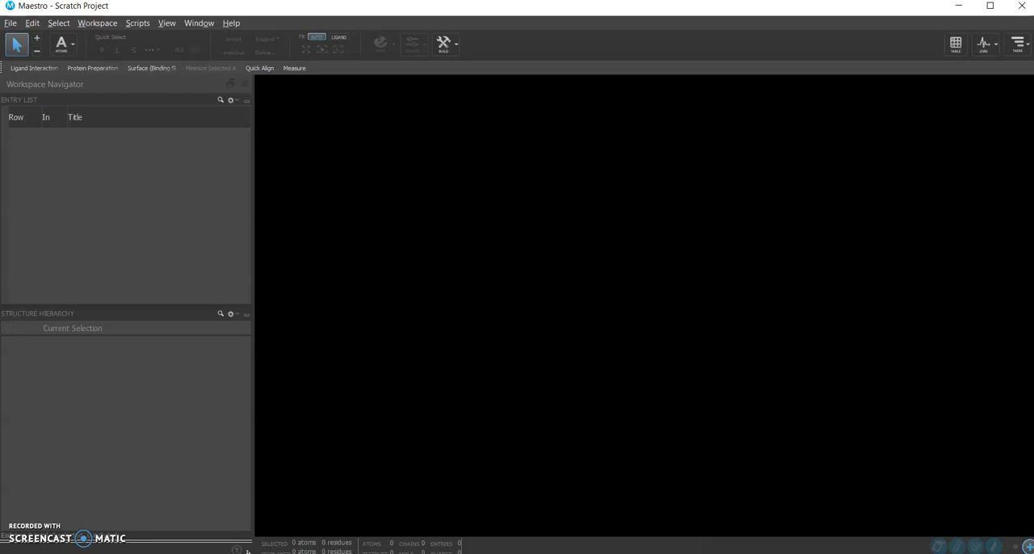
pyautogui.moveTo(485, 323)
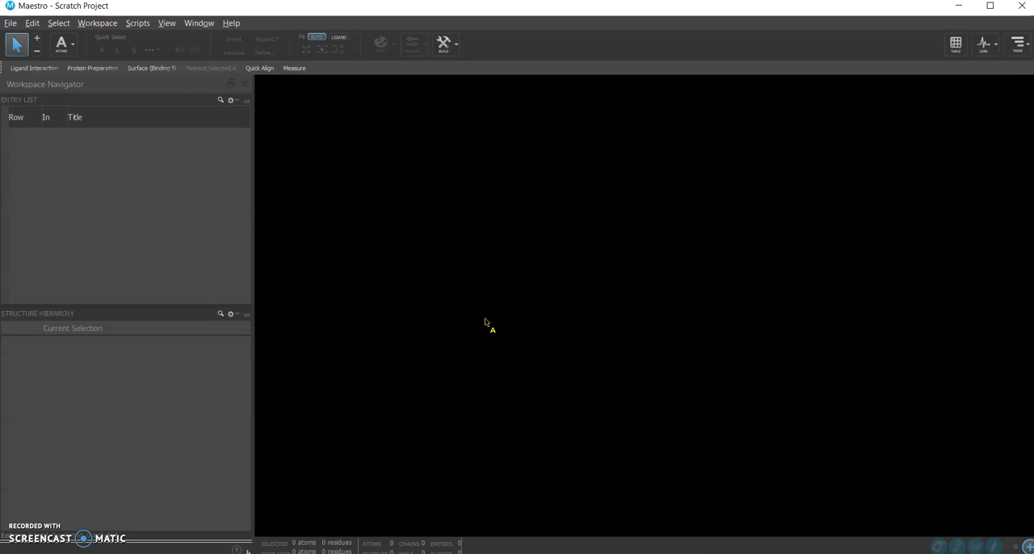
# Step: Look at the Help menu of the empty Scratch Project workspace
pyautogui.click(231, 22)
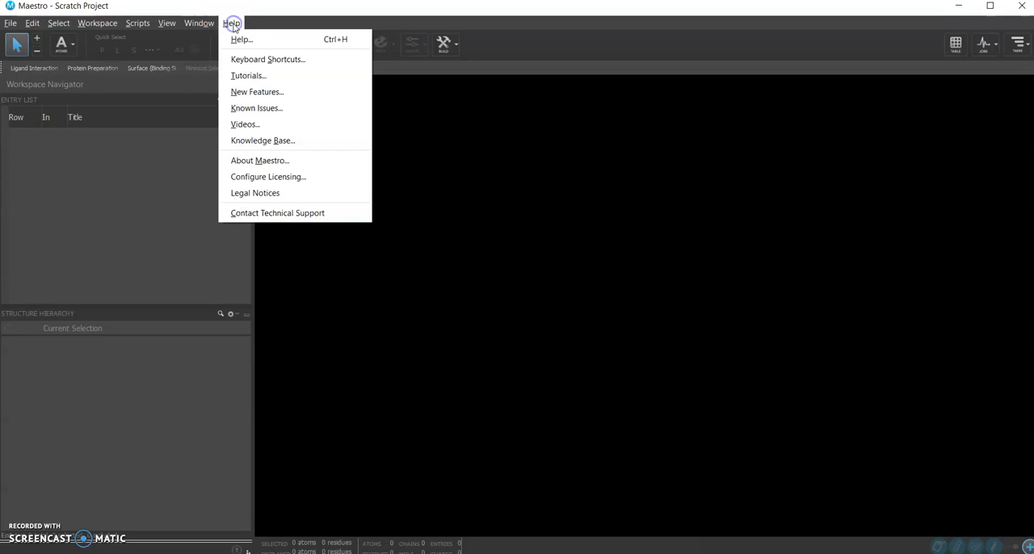
pyautogui.moveTo(292, 11)
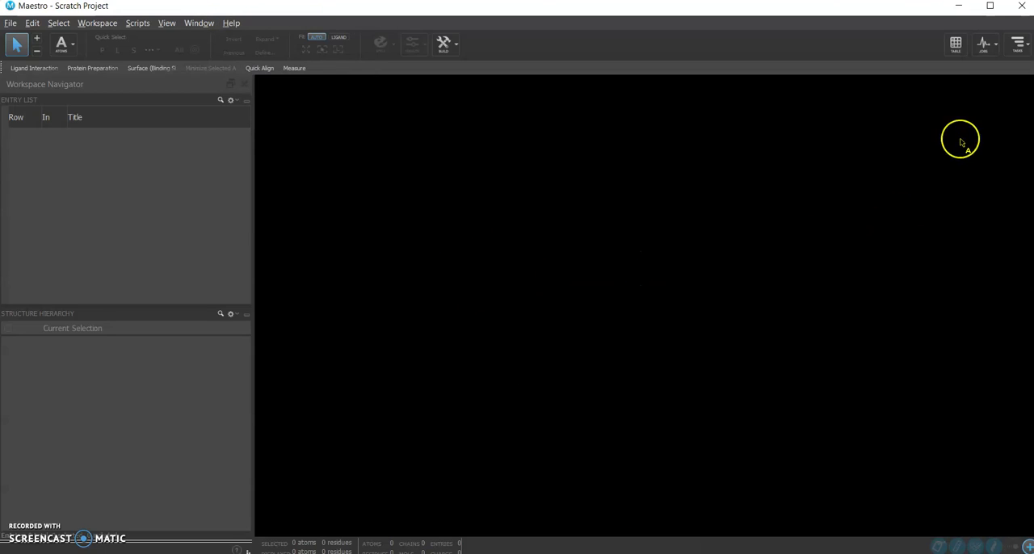
# Step: Import PDB 2HHB in the Protein Preparation Wizard and preprocess it
pyautogui.click(1018, 44)
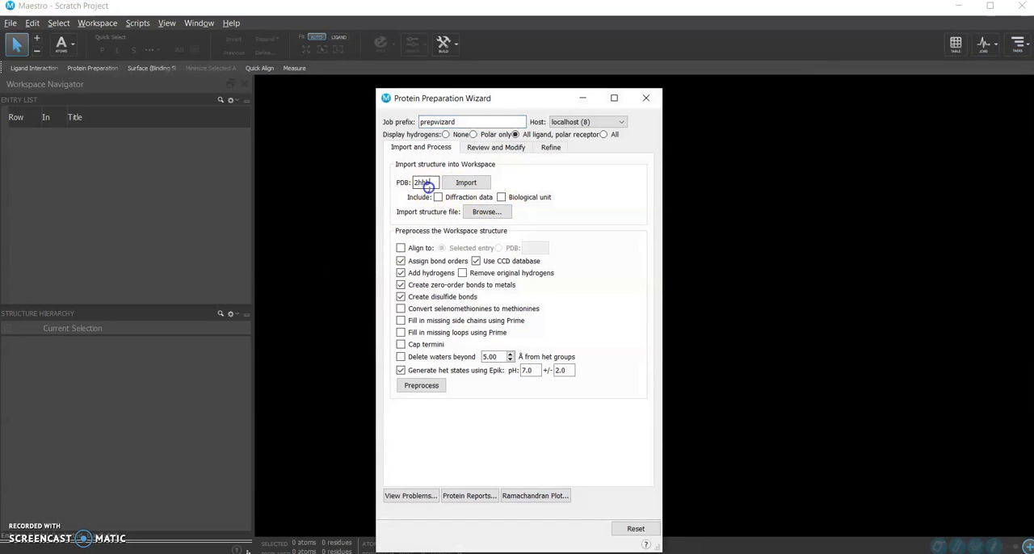
pyautogui.click(466, 183)
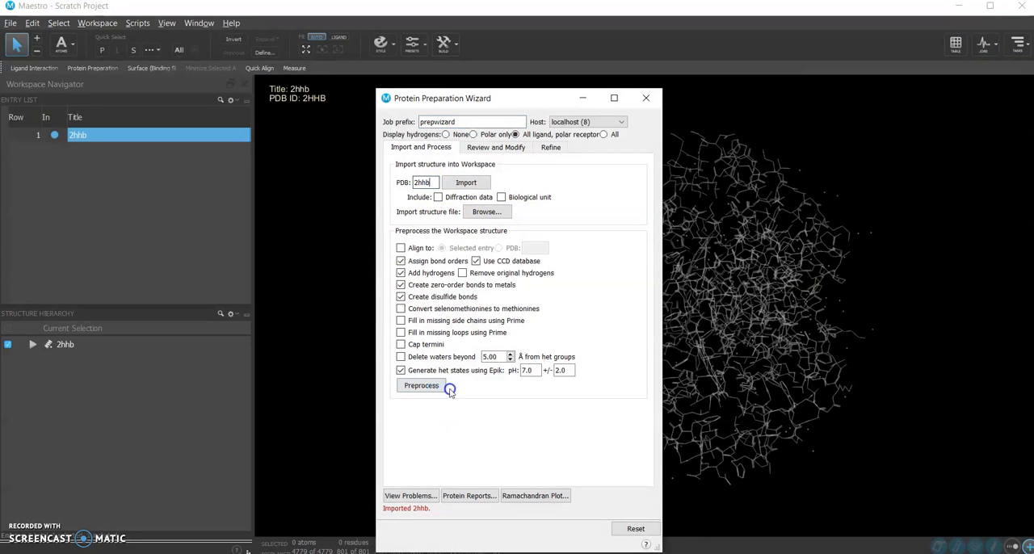
pyautogui.click(420, 386)
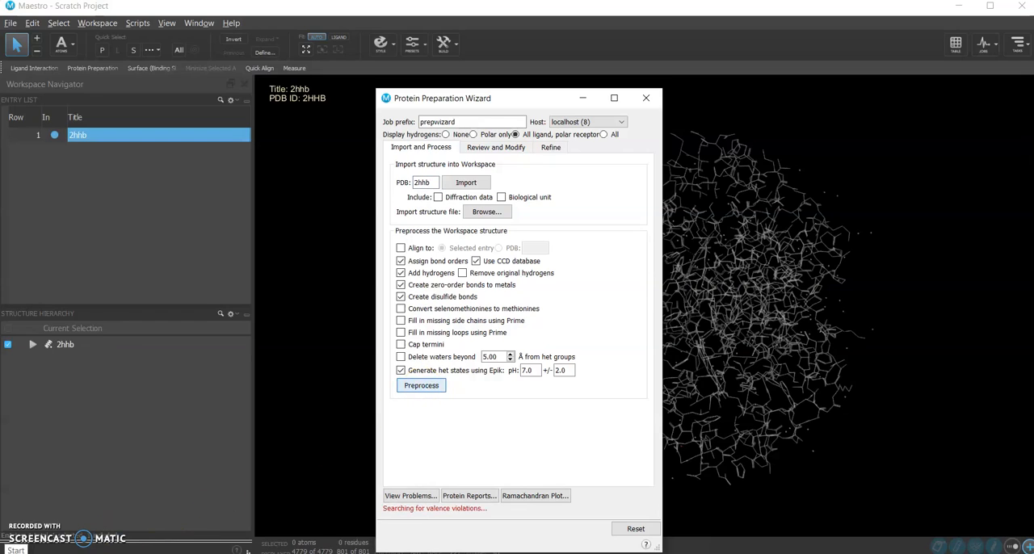
pyautogui.click(420, 387)
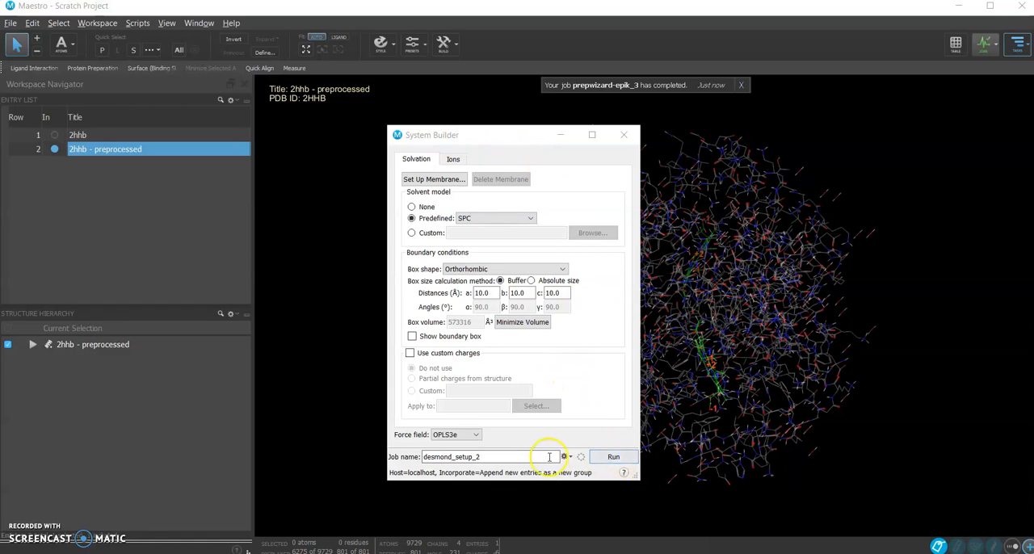
# Step: Run the System Builder solvation job and search for the Molecular Dynamics task
pyautogui.click(614, 456)
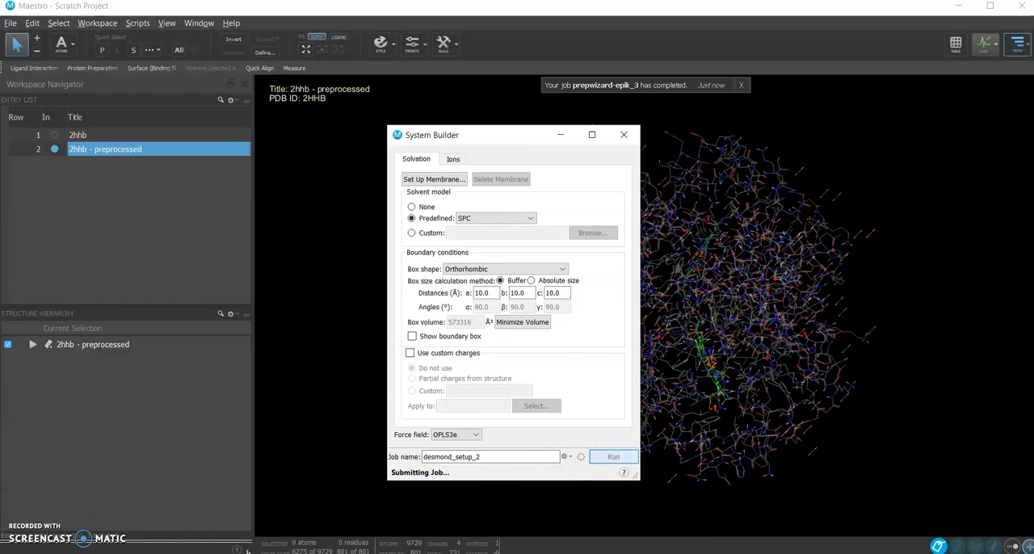
pyautogui.click(1018, 44)
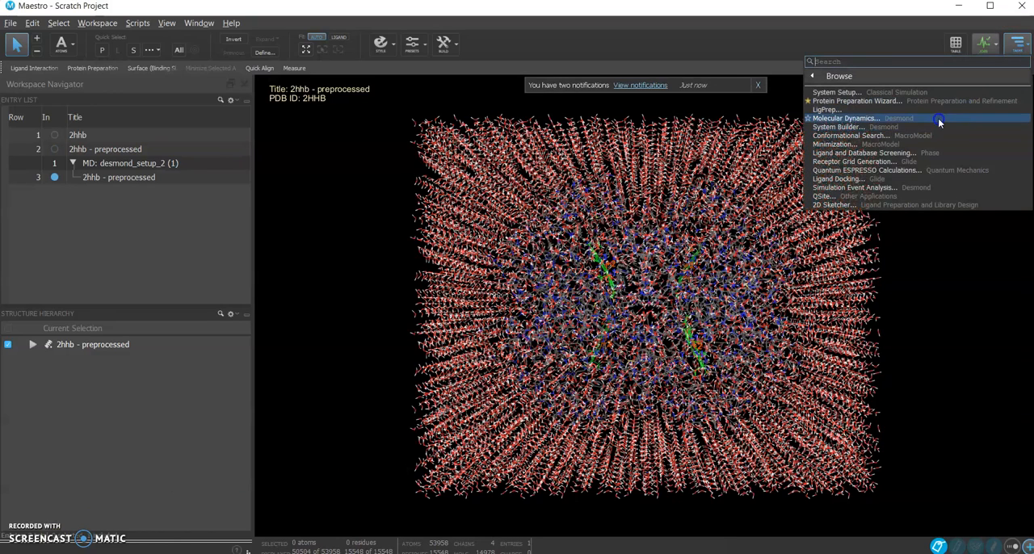
# Step: Set the Molecular Dynamics total simulation time to 0.2 ns
pyautogui.click(845, 118)
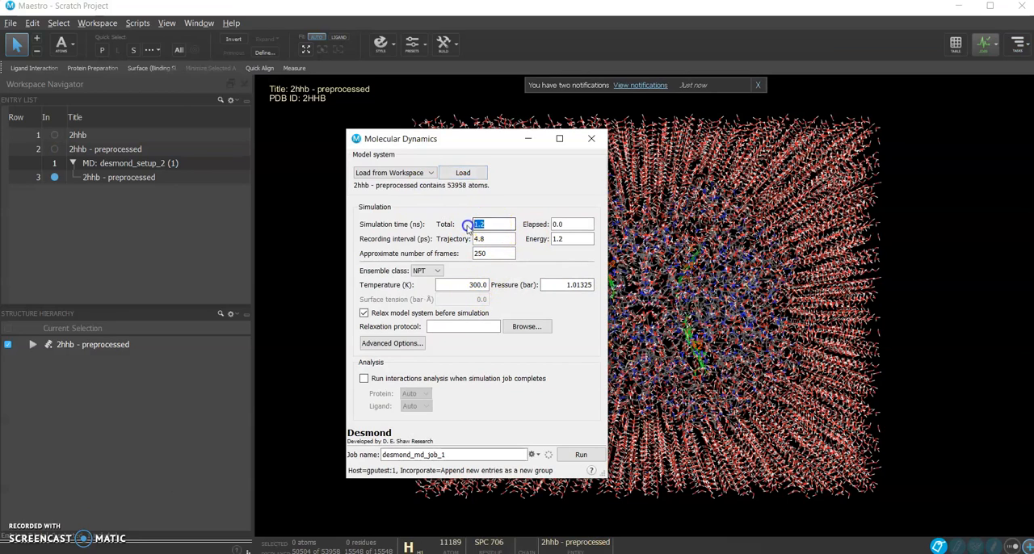
pyautogui.write('.2')
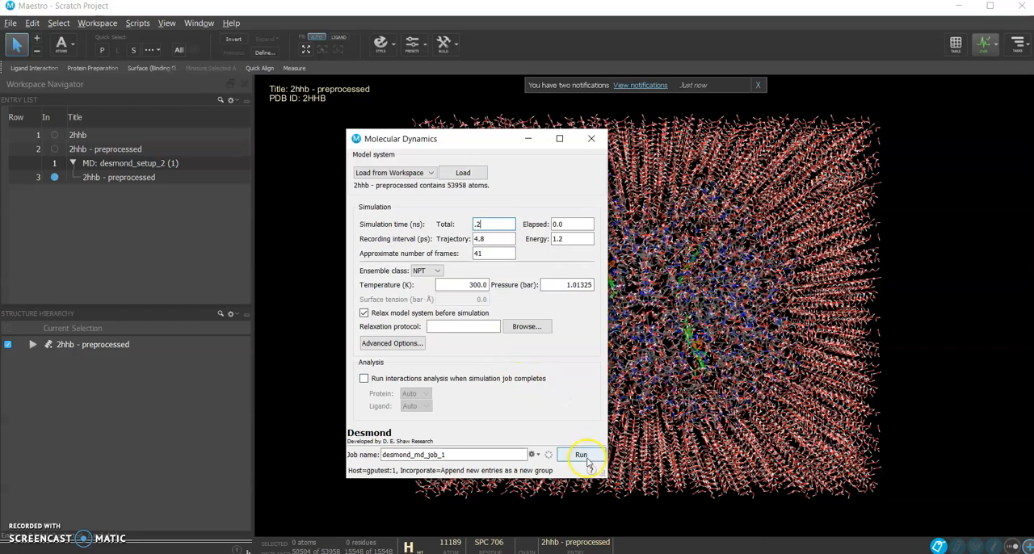
# Step: Choose the gputest host in Job Settings and write out the job files without running
pyautogui.click(532, 454)
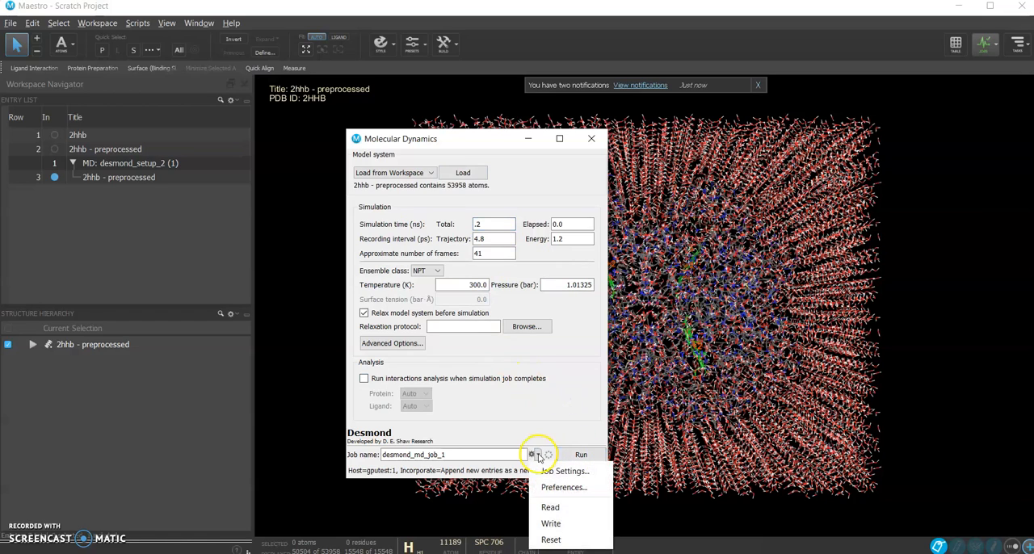
pyautogui.click(565, 472)
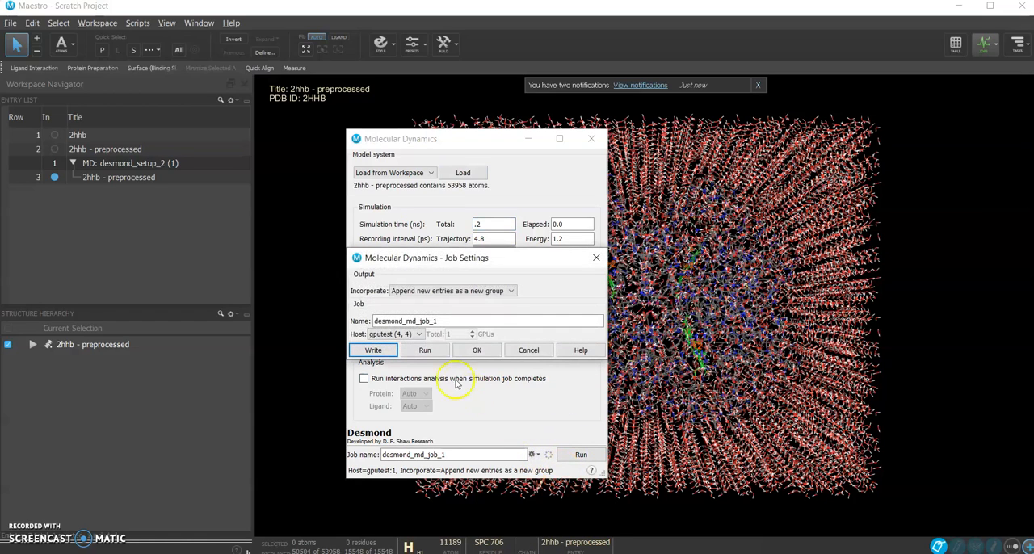
pyautogui.click(395, 333)
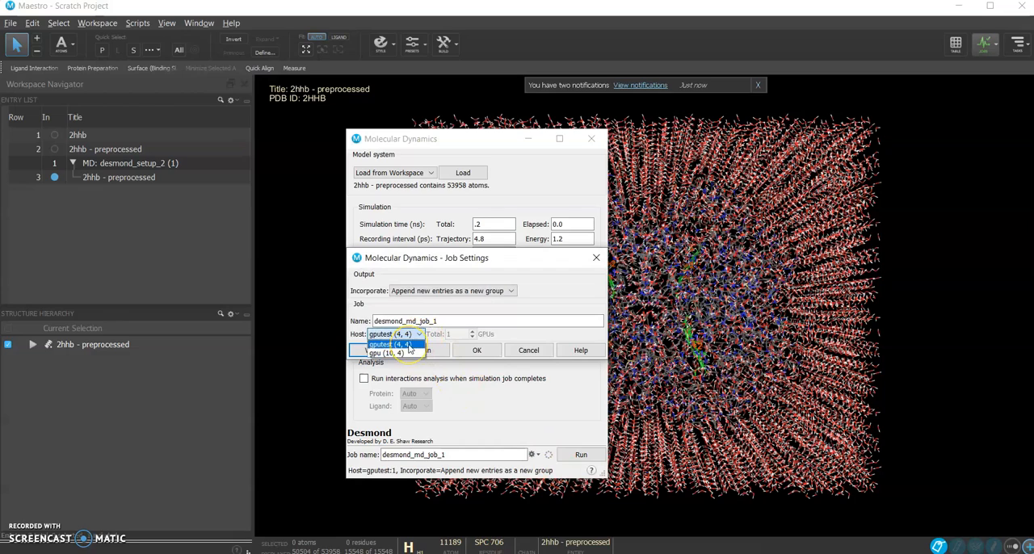
pyautogui.click(391, 344)
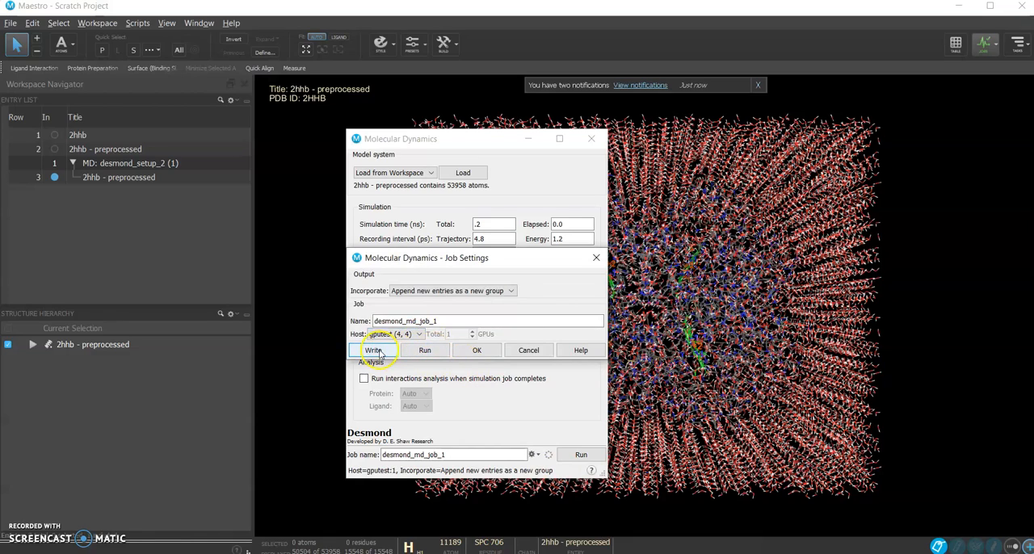
pyautogui.click(372, 349)
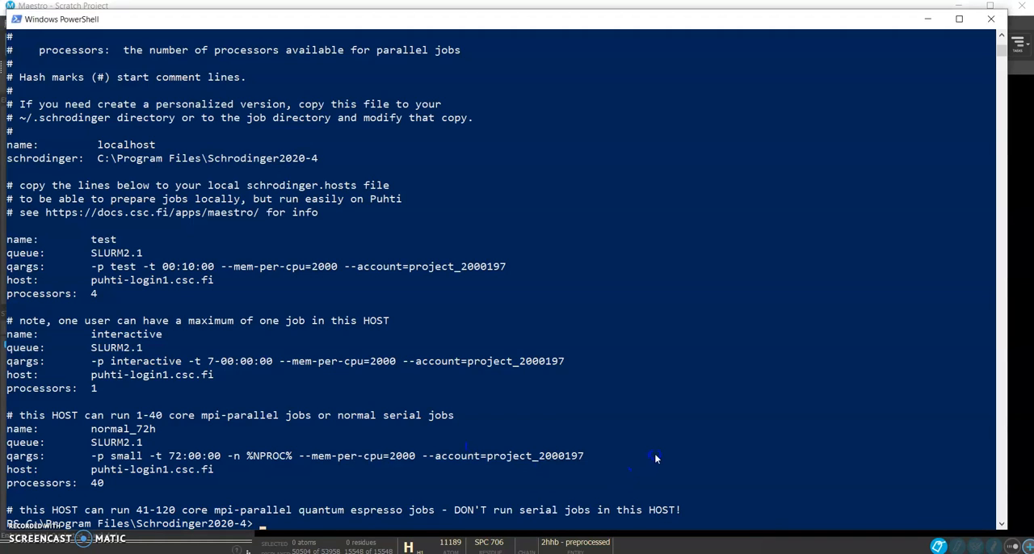
# Step: Change directory to the local ..\..\temp\scratch folder
pyautogui.write('cd')
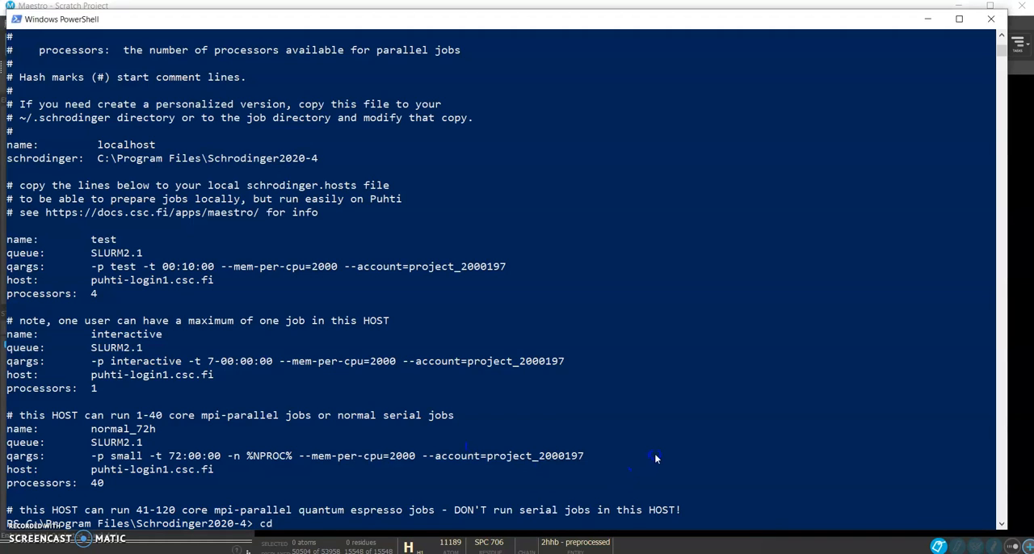
pyautogui.write('..\\.')
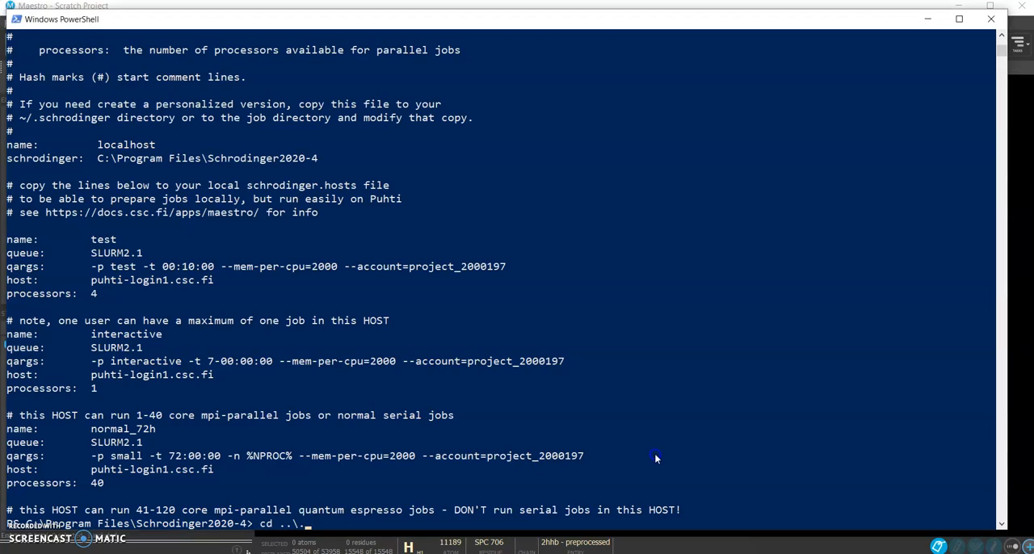
pyautogui.write('\\temp')
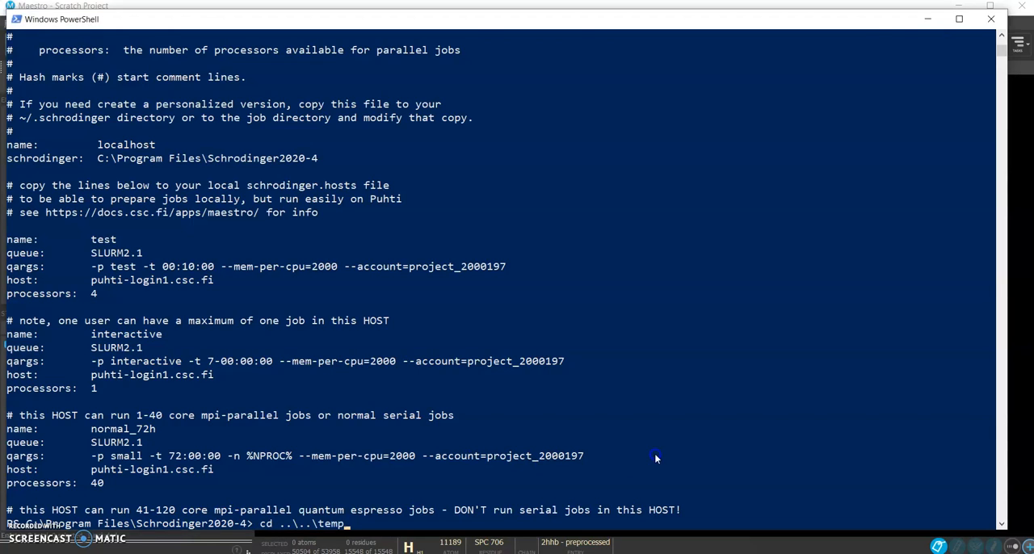
pyautogui.write('\\scratch')
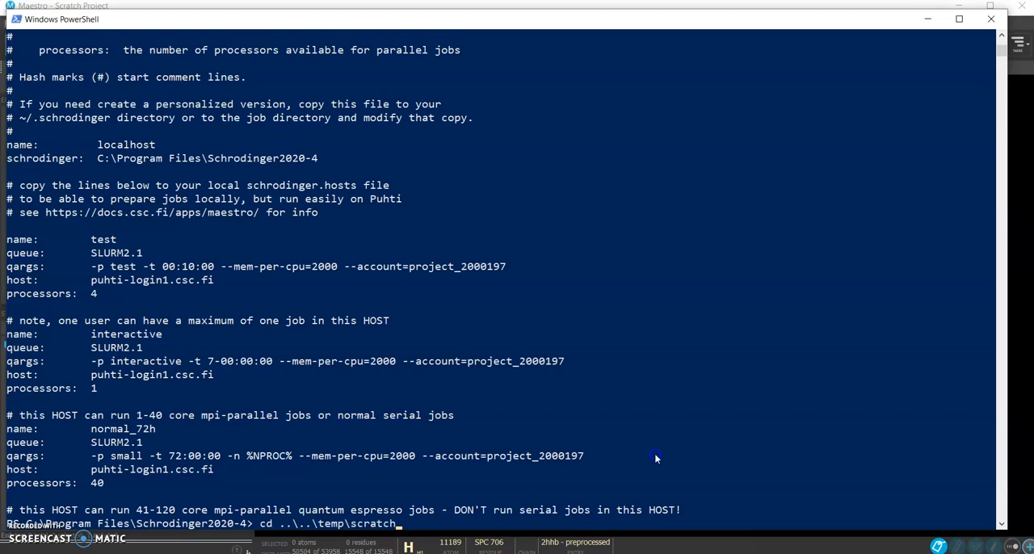
# Step: Type the scp -r command copying desmond_md_job_2 to Puhti /scratch/project_2000197/demo
pyautogui.write('scp')
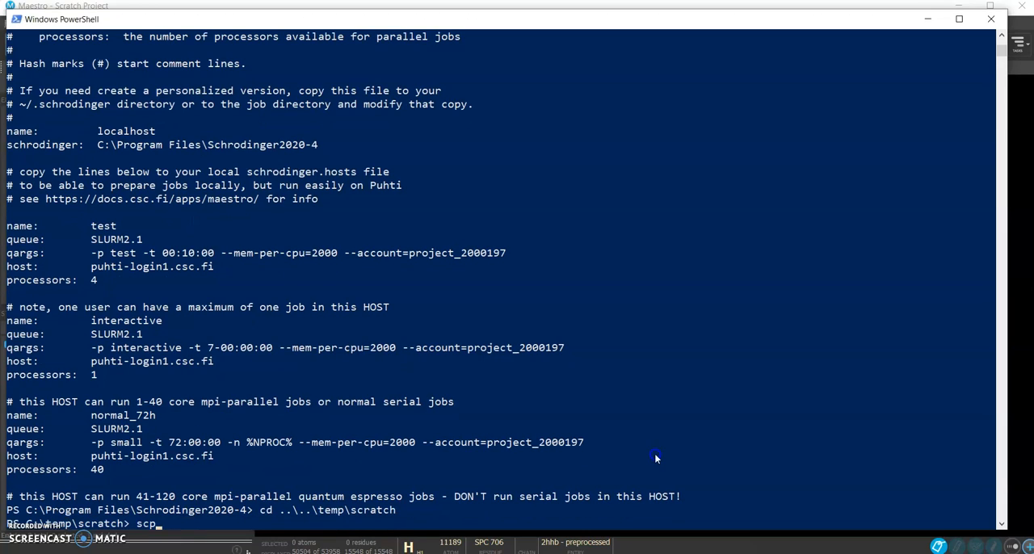
pyautogui.write('-r')
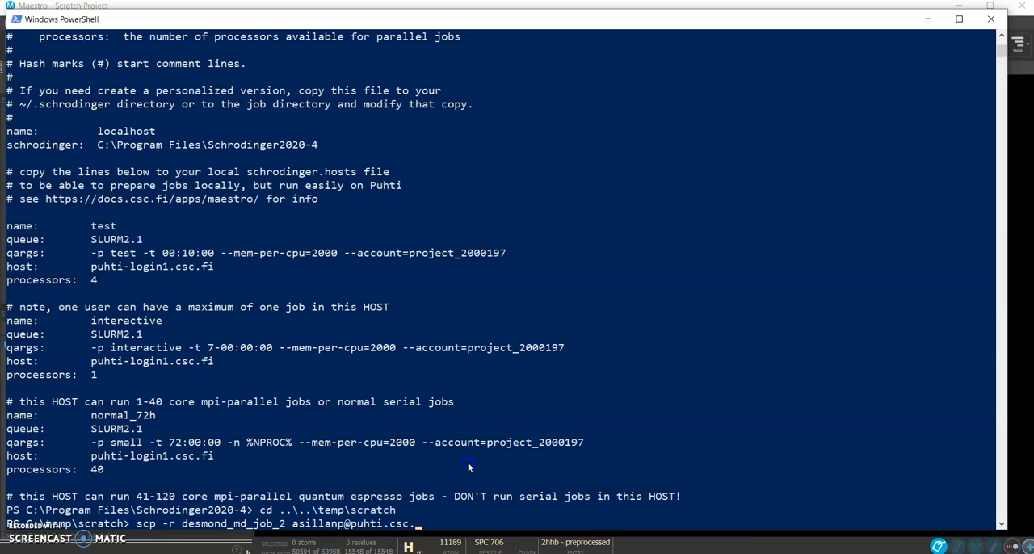
pyautogui.write('/d')
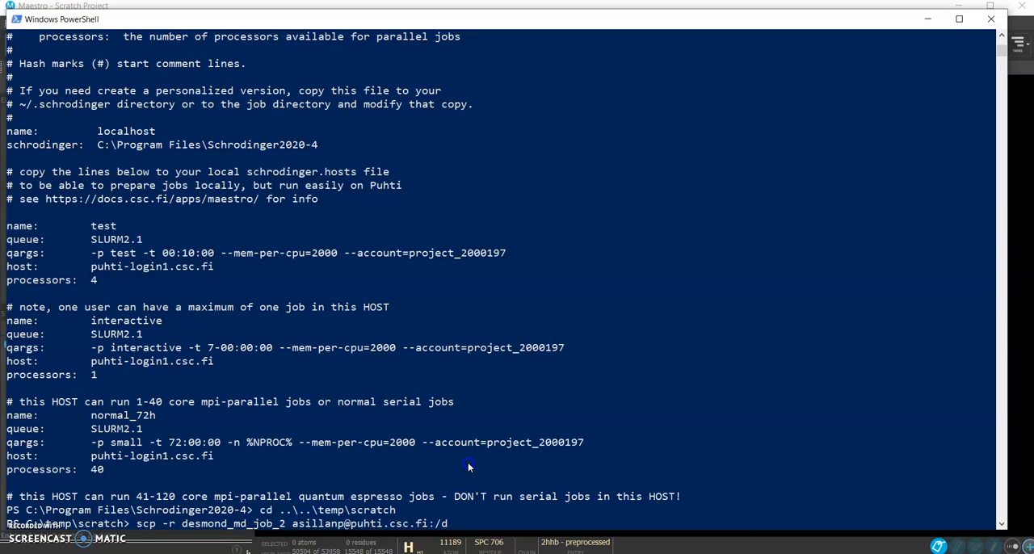
pyautogui.write('scratc')
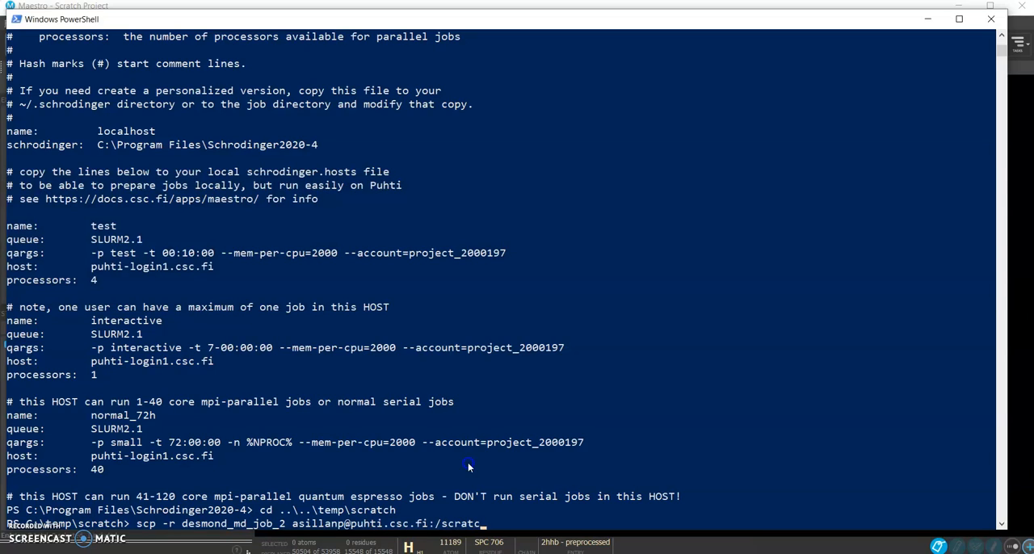
pyautogui.write('project_2000197/demo')
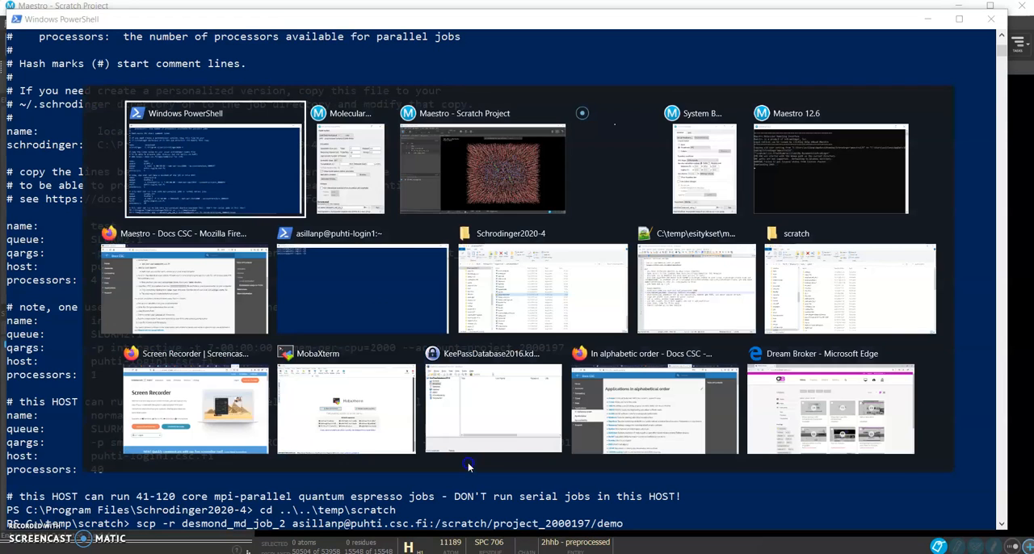
# Step: Switch to the Puhti SSH session and show its schrodinger.hosts with 'more'
pyautogui.click(214, 162)
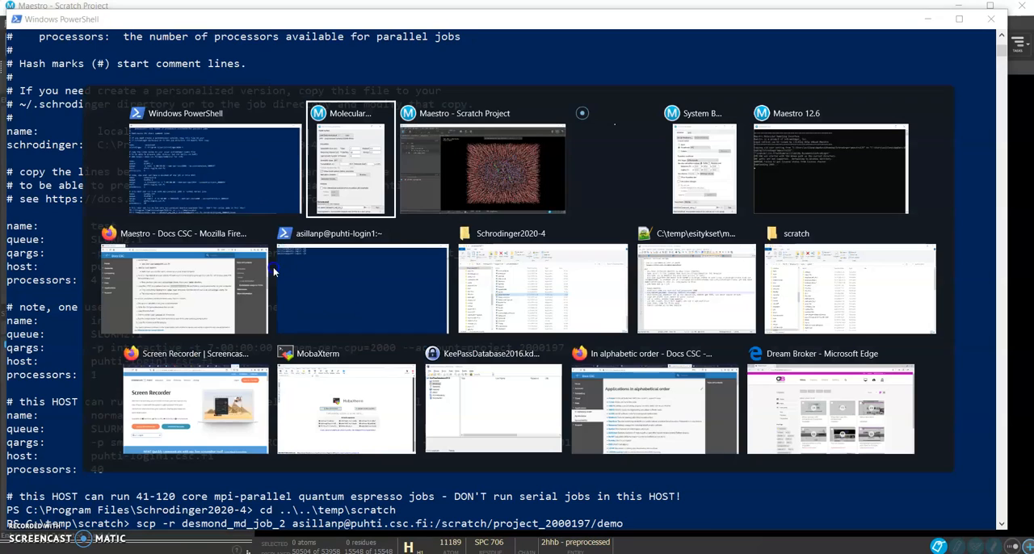
pyautogui.click(362, 288)
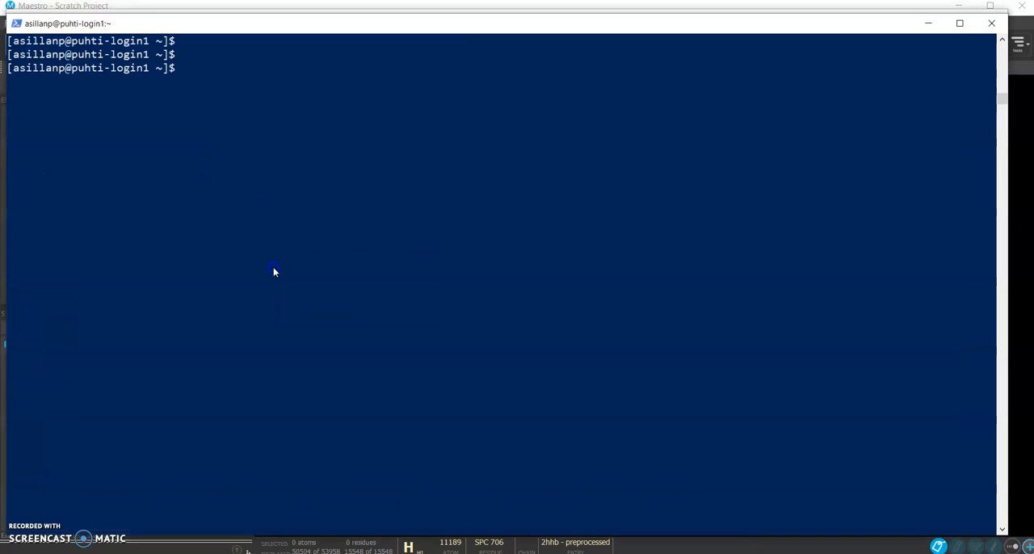
pyautogui.write('more schrodinger.hosts')
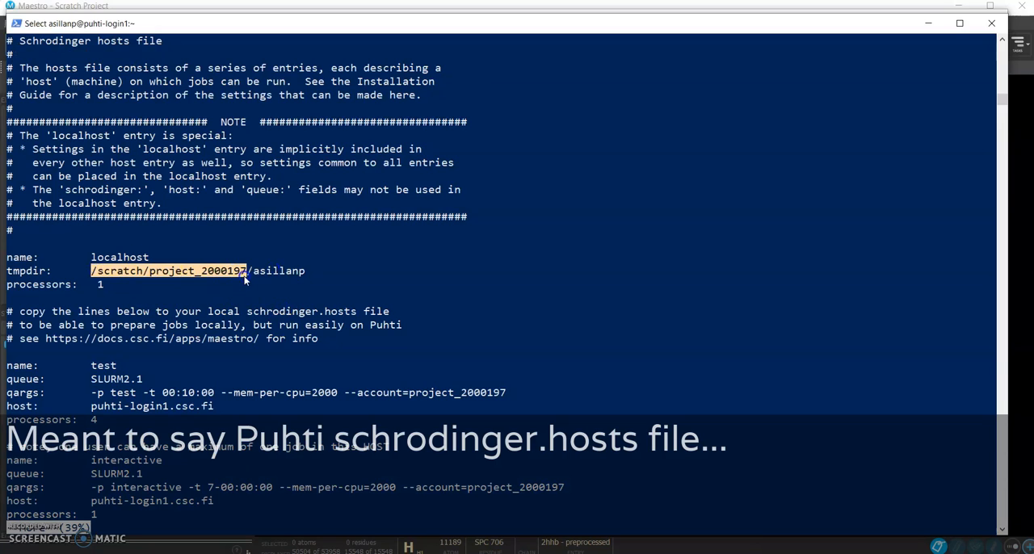
pyautogui.moveTo(317, 366)
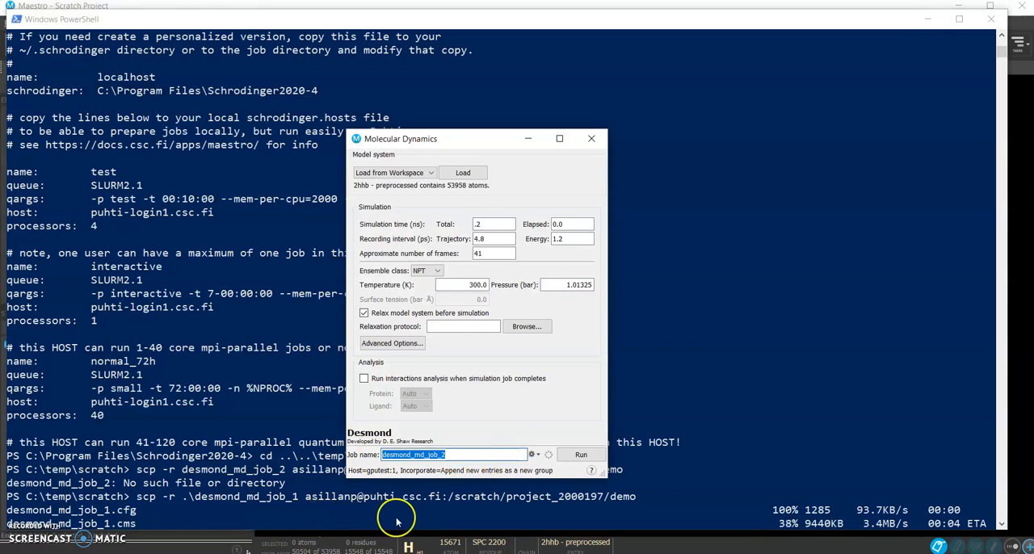
pyautogui.click(592, 139)
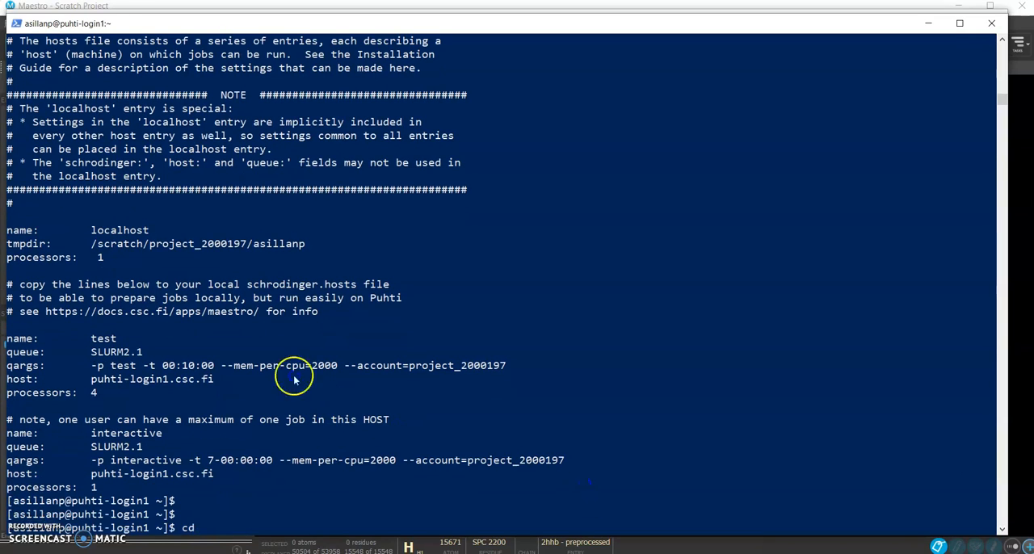
# Step: Change into /scratch/project_2000197/demo/desmond_md_job_1 and list its files
pyautogui.doubleClick(168, 243)
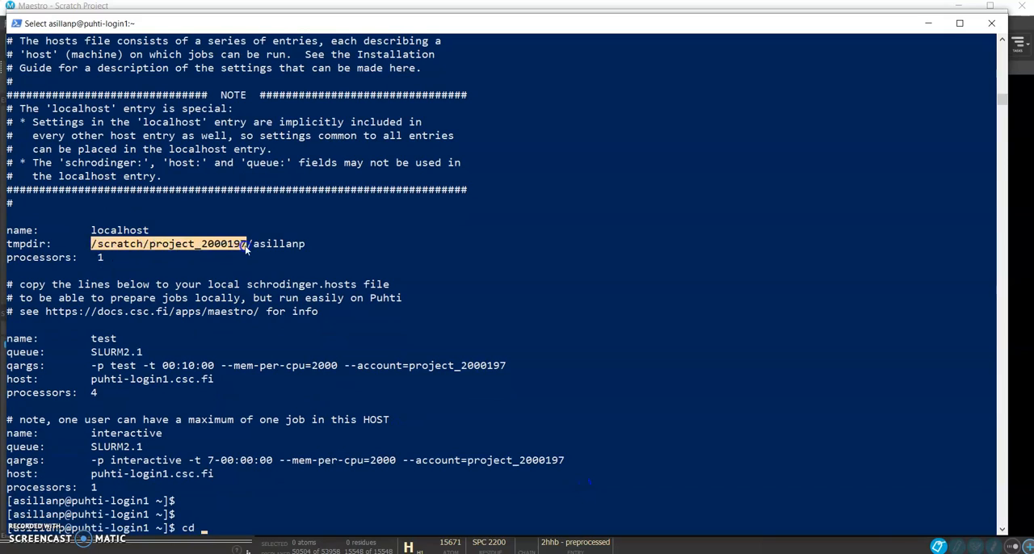
pyautogui.click(430, 265)
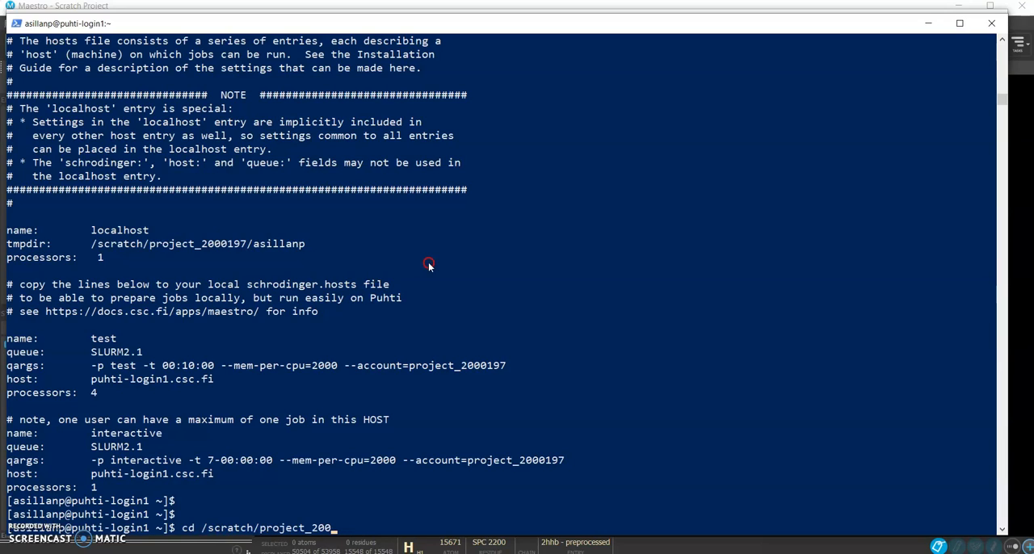
pyautogui.write('0197/demo/')
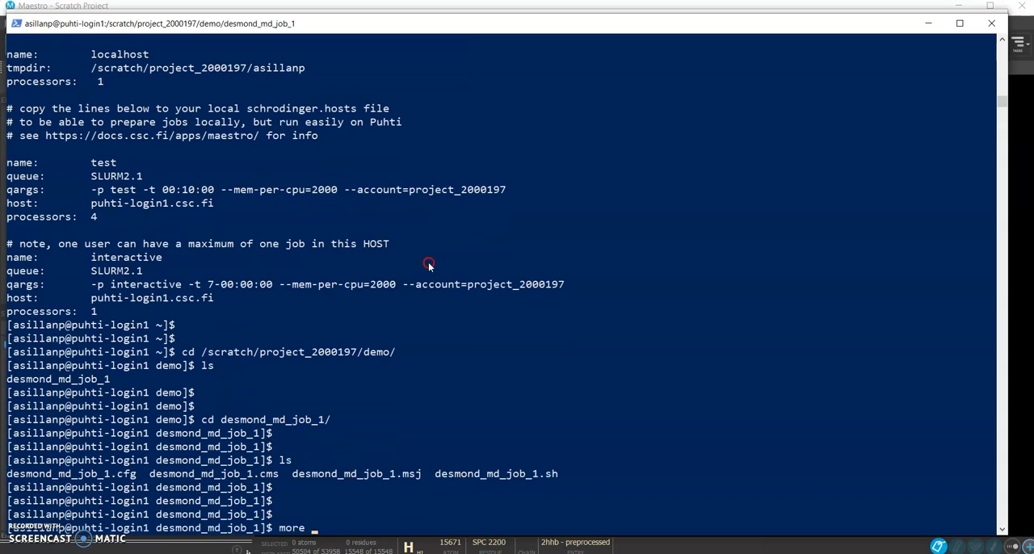
pyautogui.moveTo(495, 474)
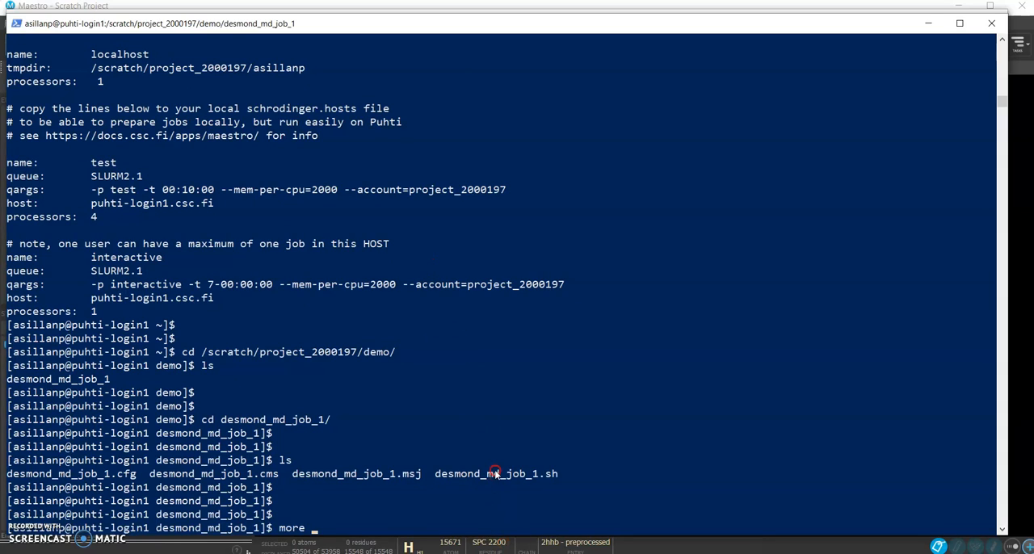
# Step: View desmond_md_job_1.sh with more, noting its gputest host in the multisim command
pyautogui.write('desmond_md_job_1.')
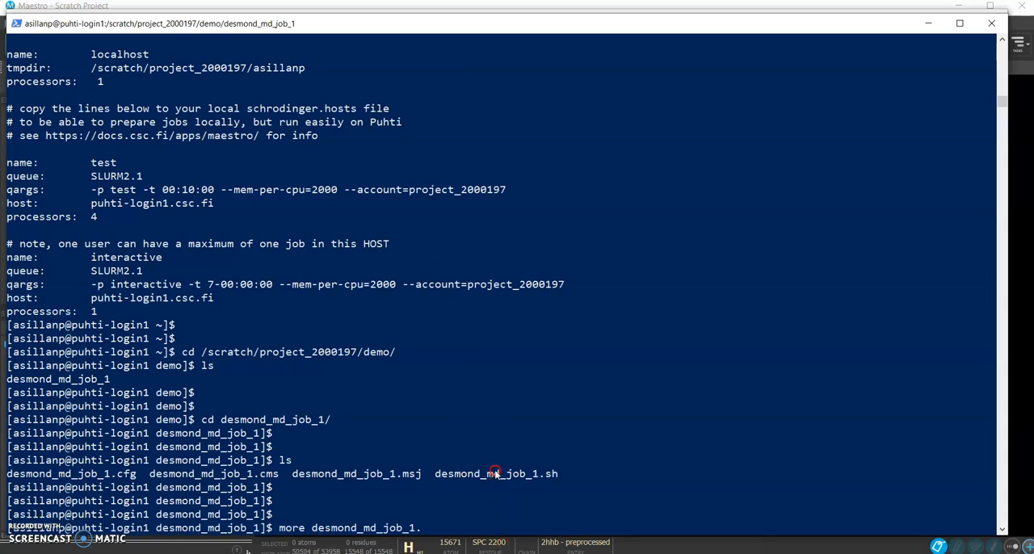
pyautogui.write('sh desmond_md_job_')
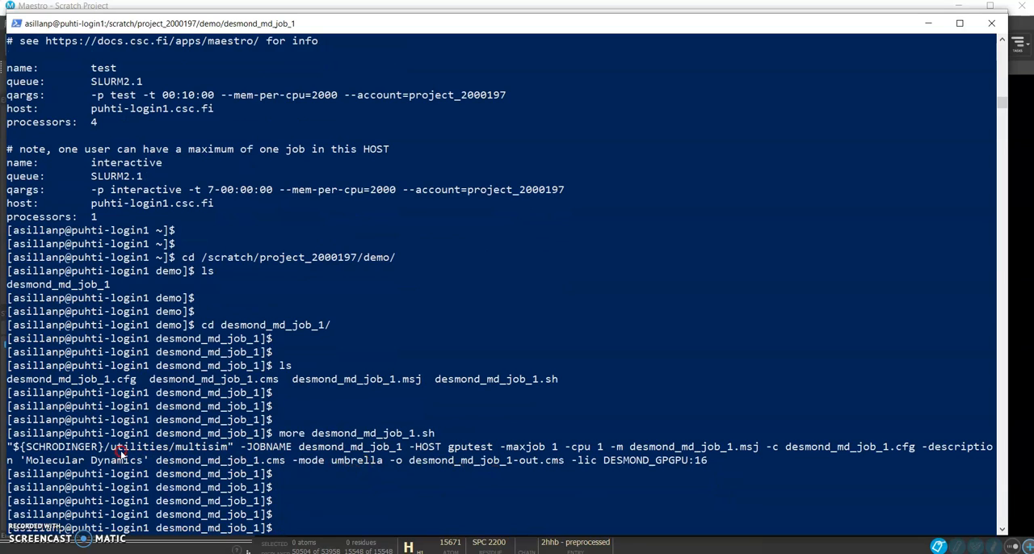
pyautogui.moveTo(472, 451)
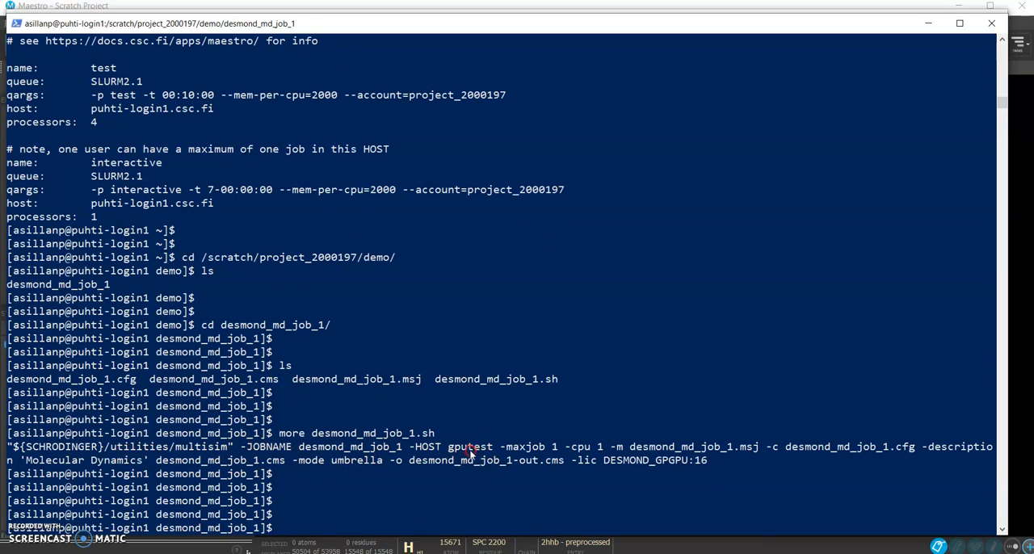
pyautogui.doubleClick(472, 446)
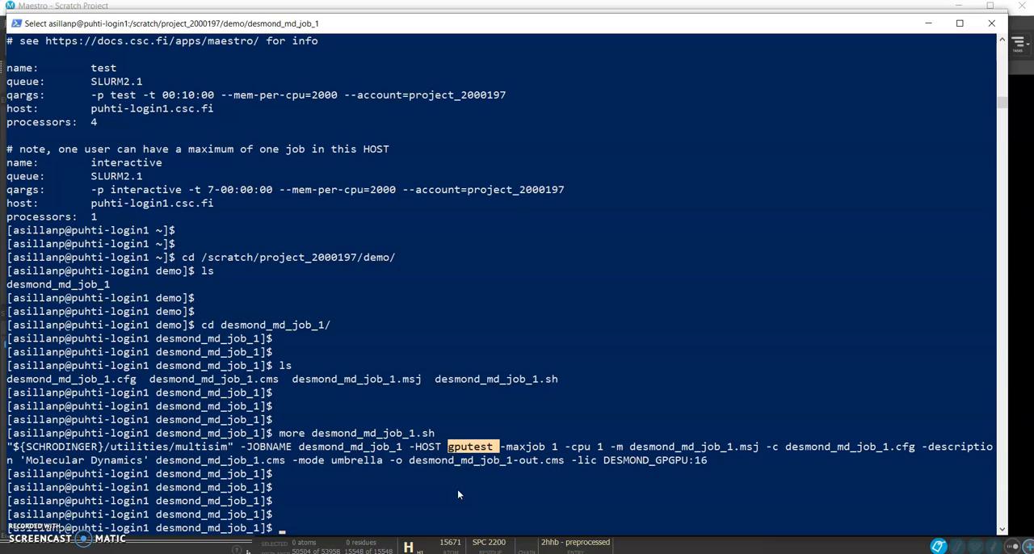
# Step: Run module list to confirm maestro/2020.4 is loaded
pyautogui.write('m')
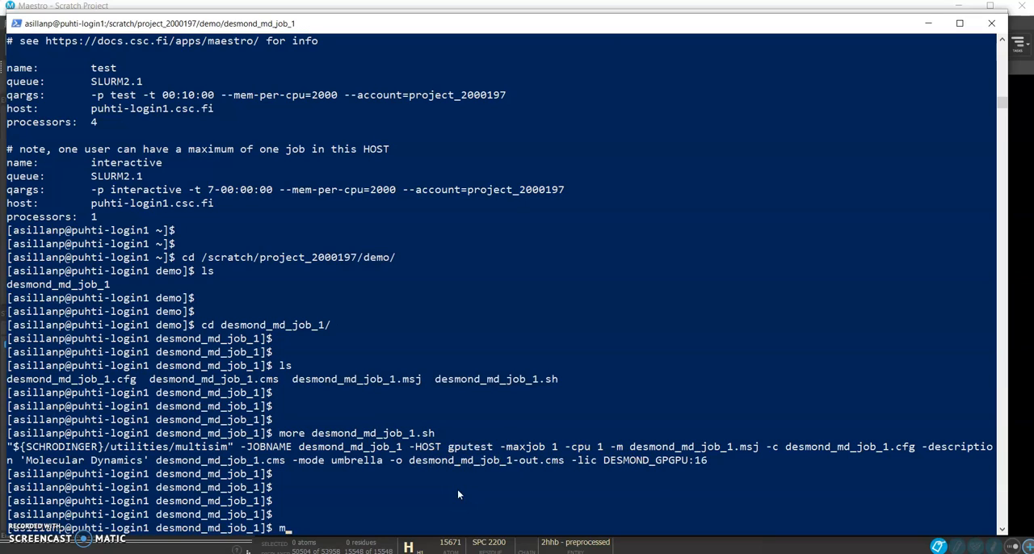
pyautogui.write('odule list')
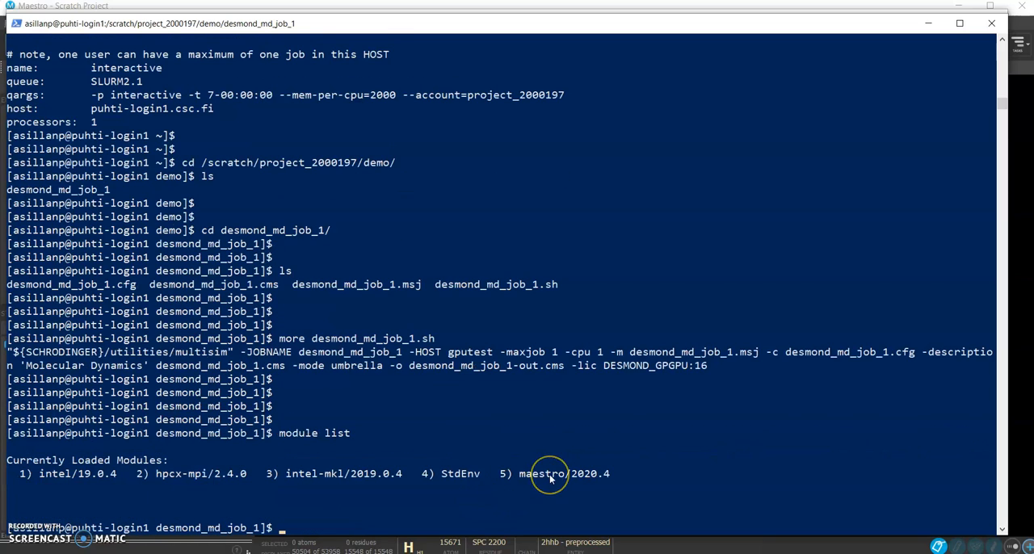
# Step: Start typing the bash desmond_md_job_1.sh command to submit the job
pyautogui.write('ash')
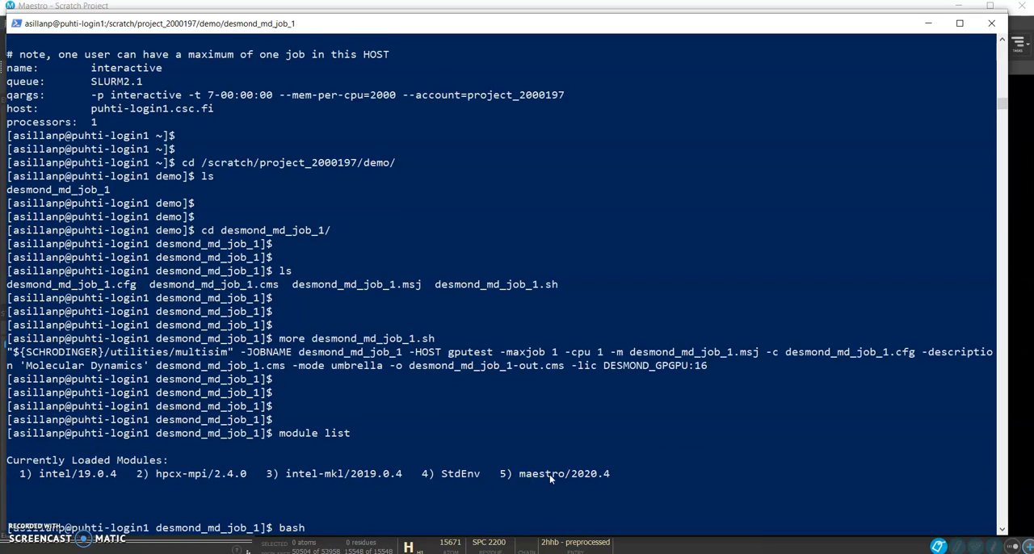
pyautogui.write('desmond_md_job_1.sh')
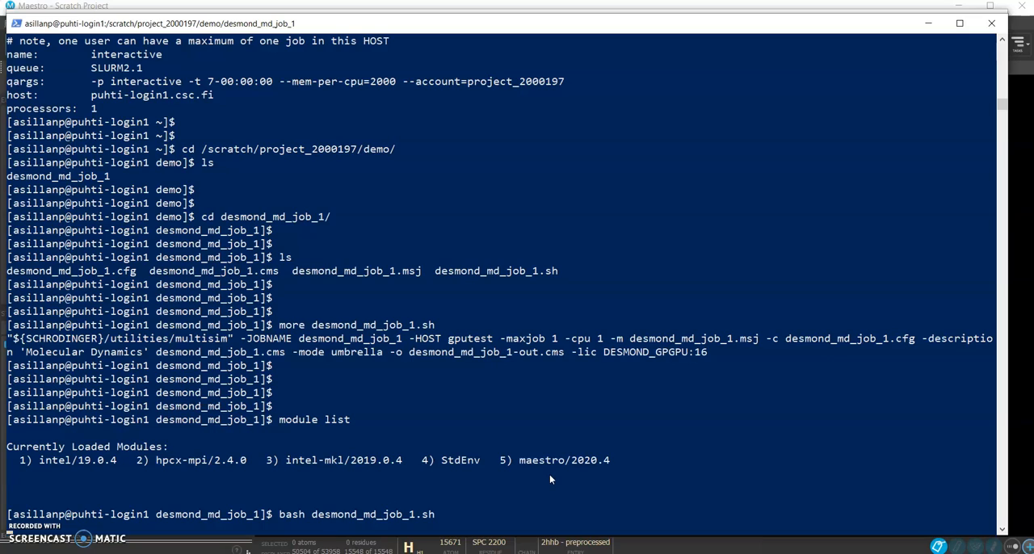
pyautogui.moveTo(436, 519)
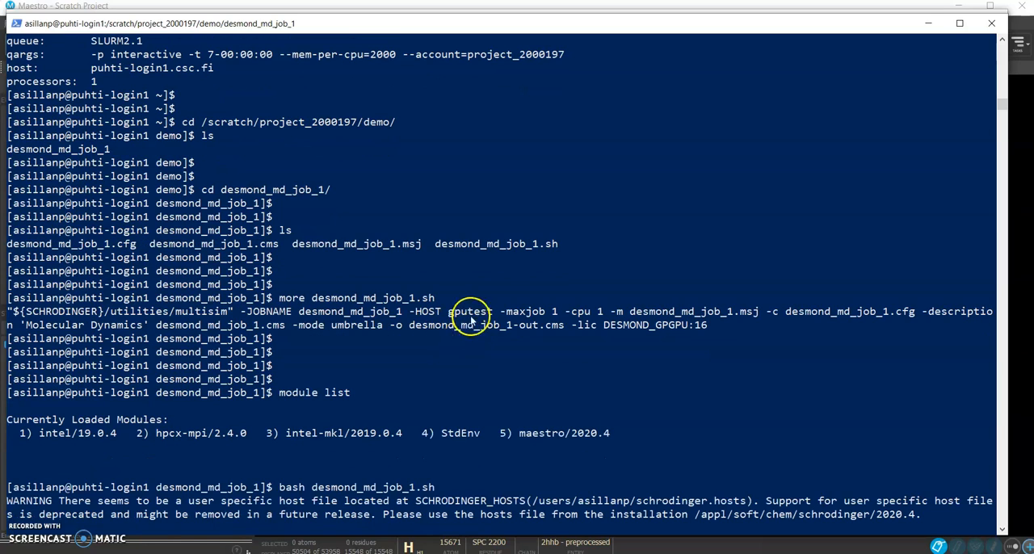
pyautogui.moveTo(472, 317)
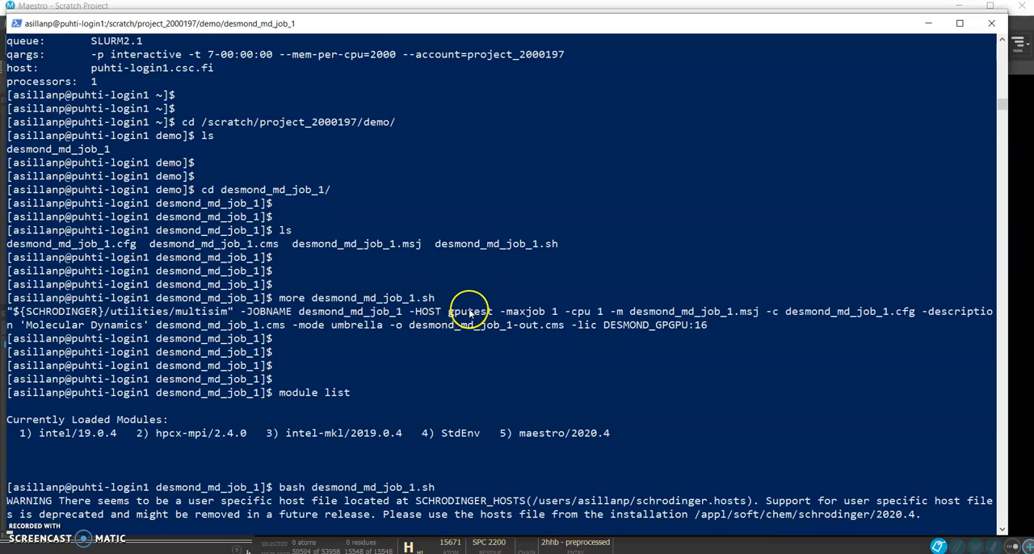
pyautogui.moveTo(493, 310)
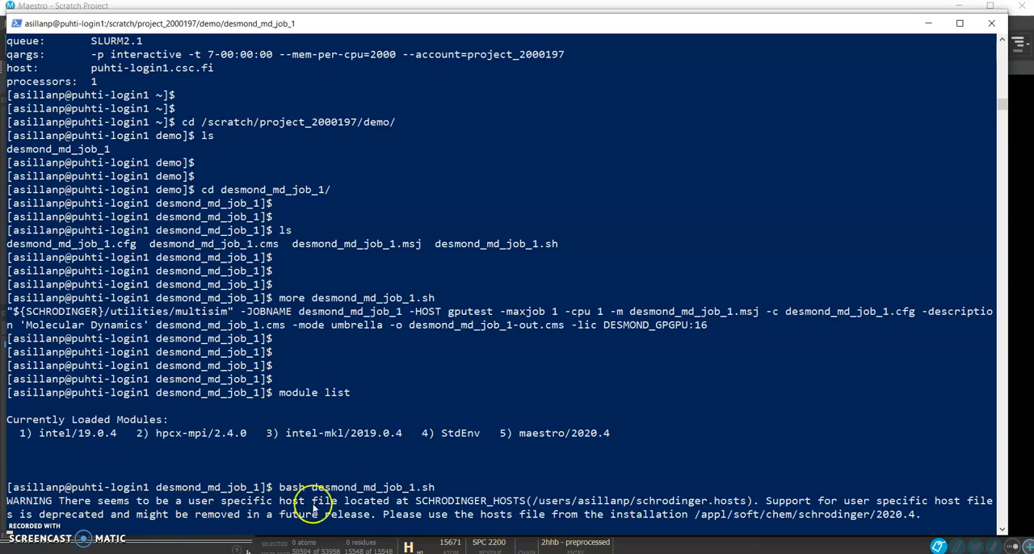
pyautogui.moveTo(693, 483)
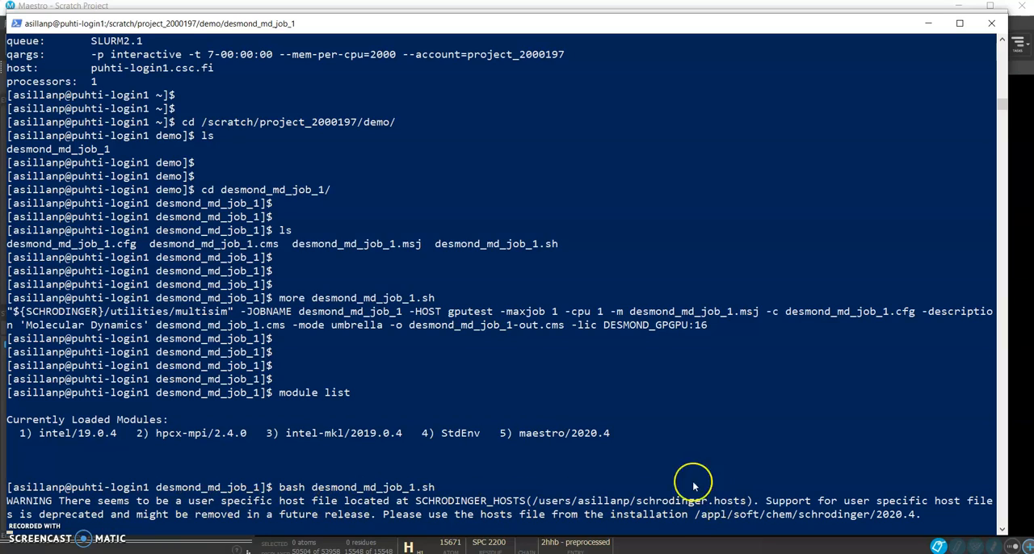
pyautogui.moveTo(482, 521)
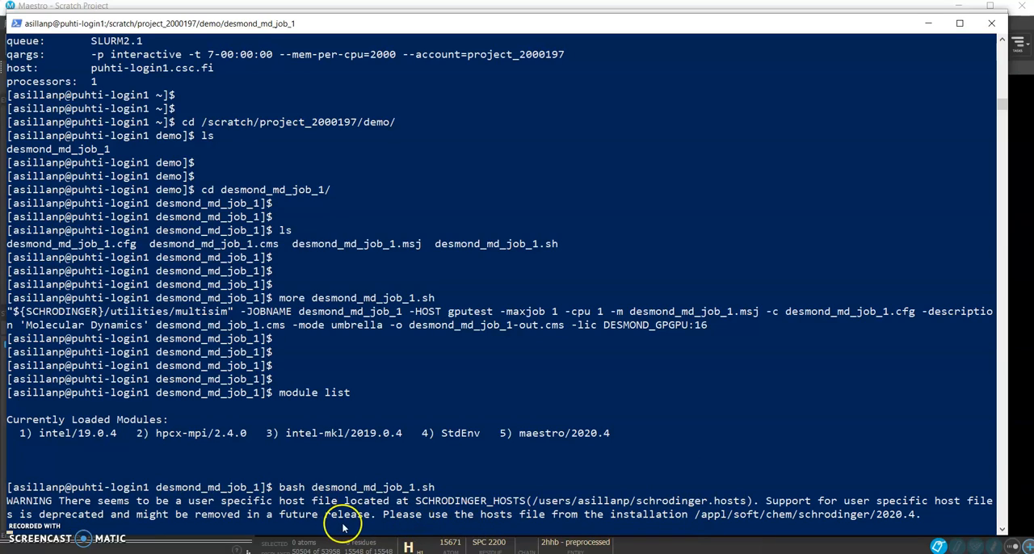
pyautogui.moveTo(456, 521)
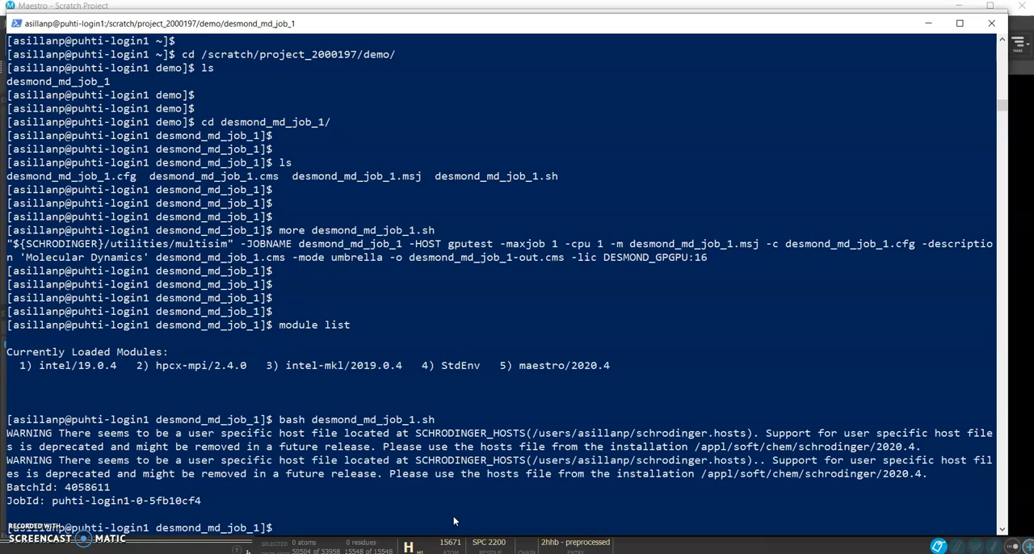
# Step: Check job status with jobcontrol -list and squeue, grabbing job ID 4058611
pyautogui.write('sq')
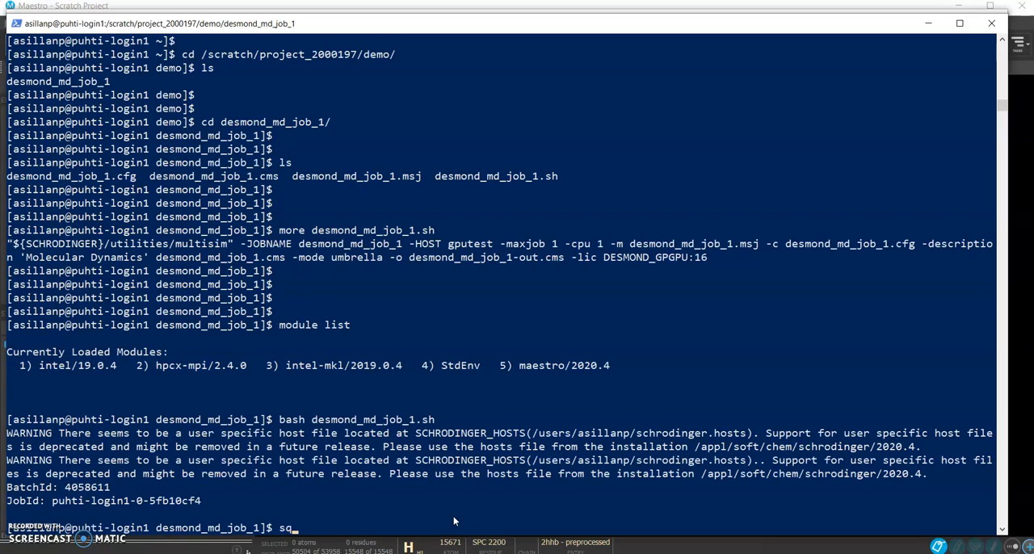
pyautogui.write('jobcontrol -list')
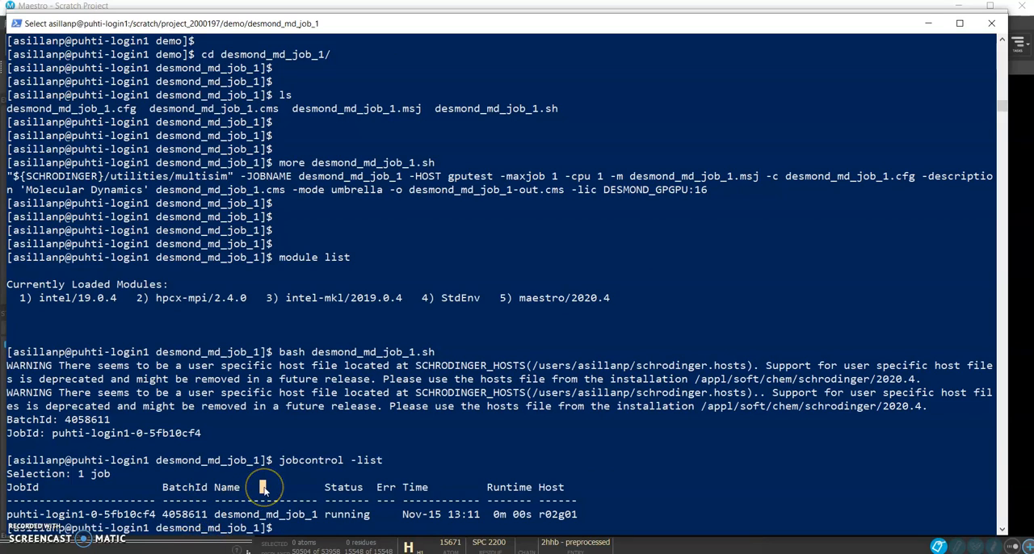
pyautogui.write('squeue -u asil')
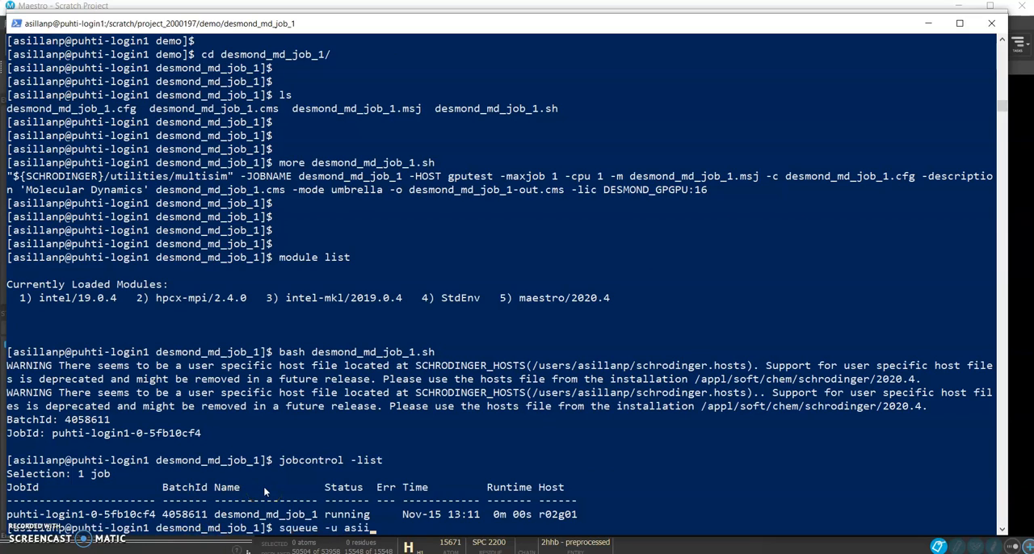
pyautogui.press('Return')
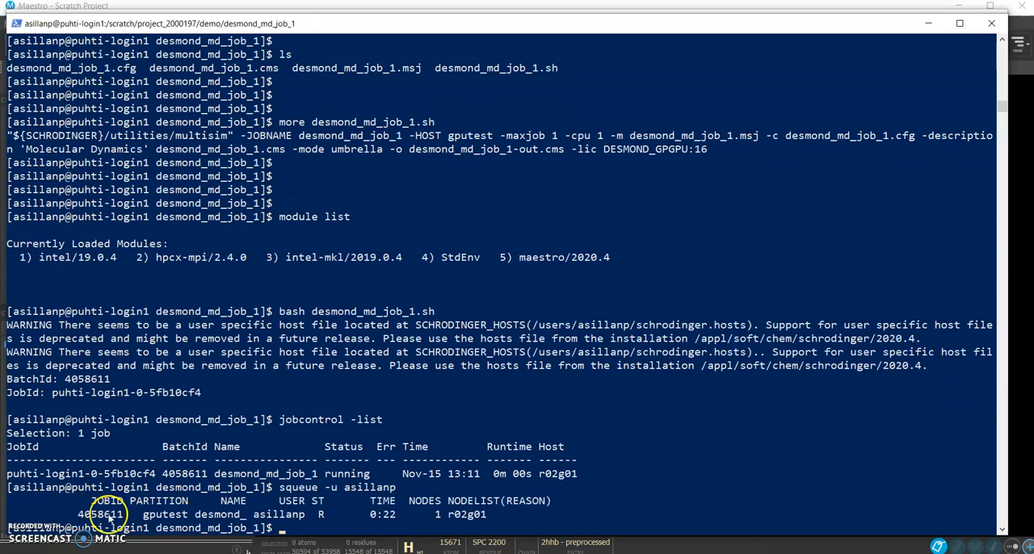
pyautogui.doubleClick(165, 514)
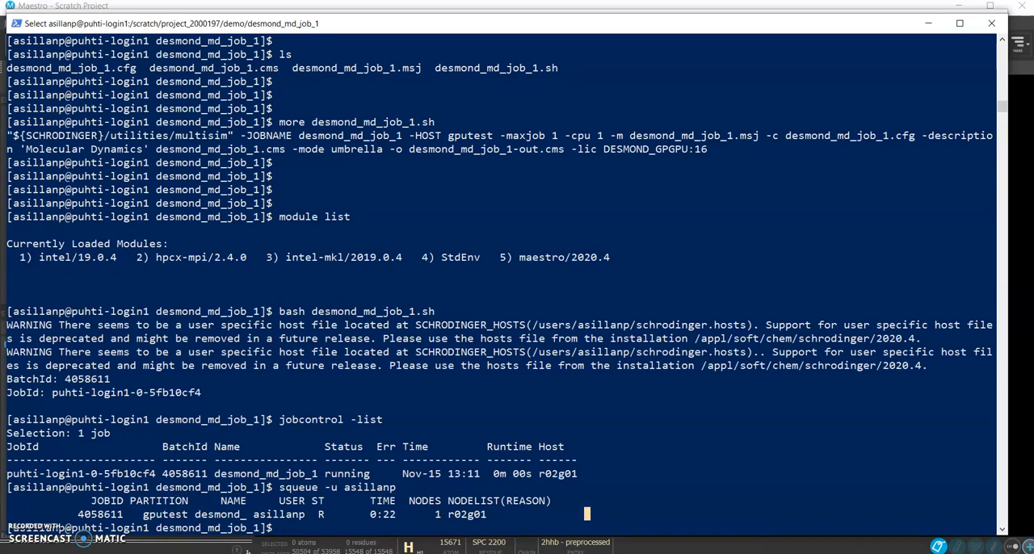
pyautogui.moveTo(281, 527)
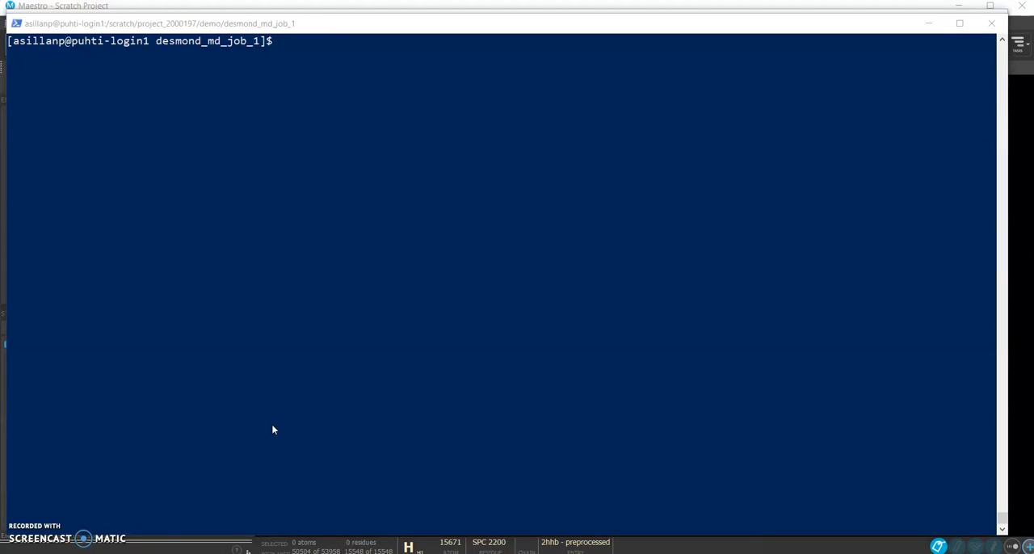
# Step: Rerun !squeue and sacct to confirm job 4058611 has completed
pyautogui.write('!sque')
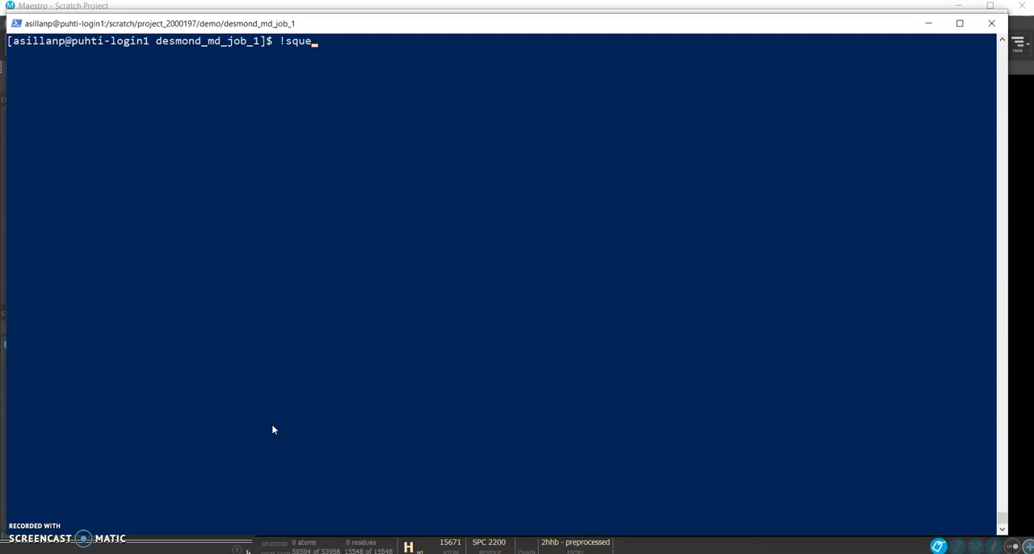
pyautogui.press('enter')
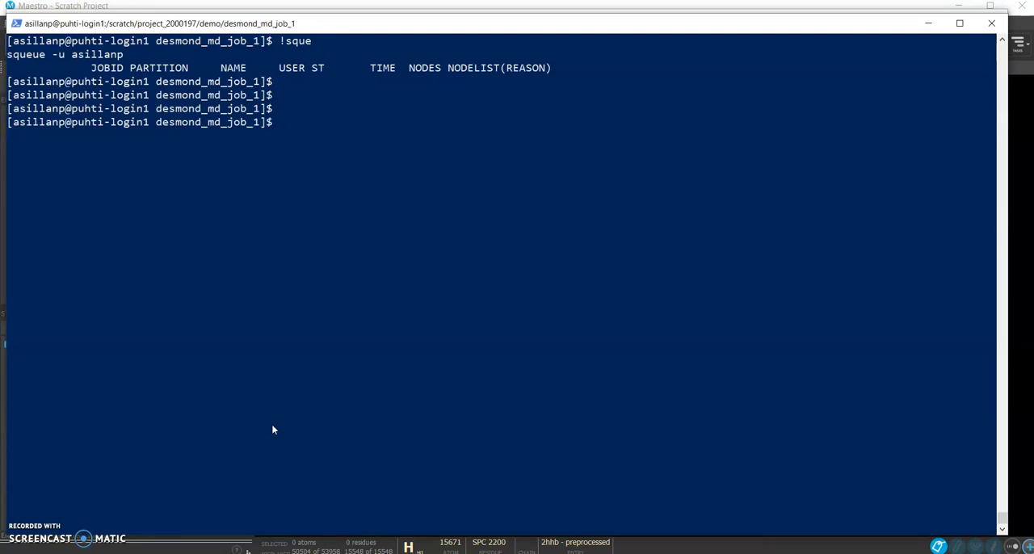
pyautogui.write('sacct')
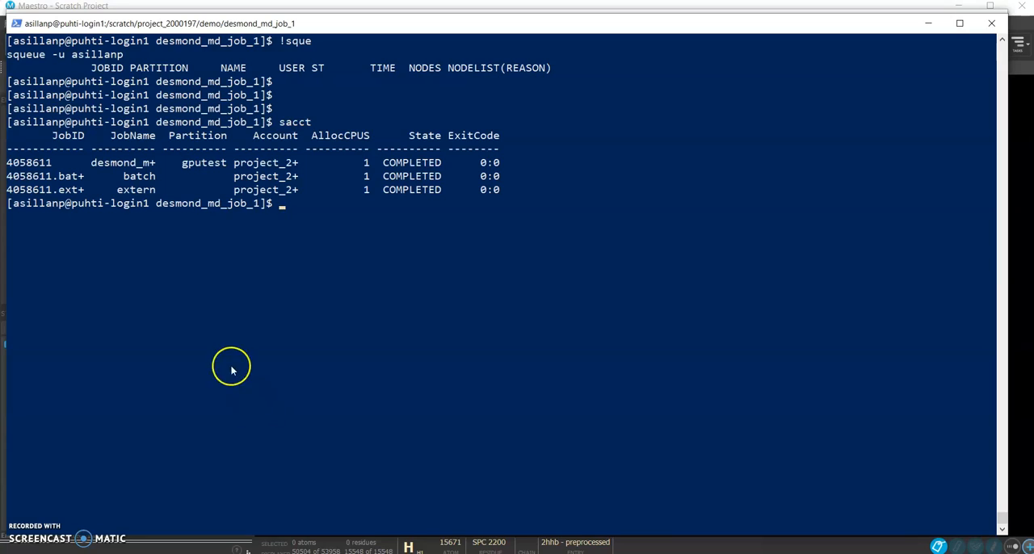
# Step: Run gpuseff 4058611 to review its CPU, memory and GPU efficiency
pyautogui.write('gp')
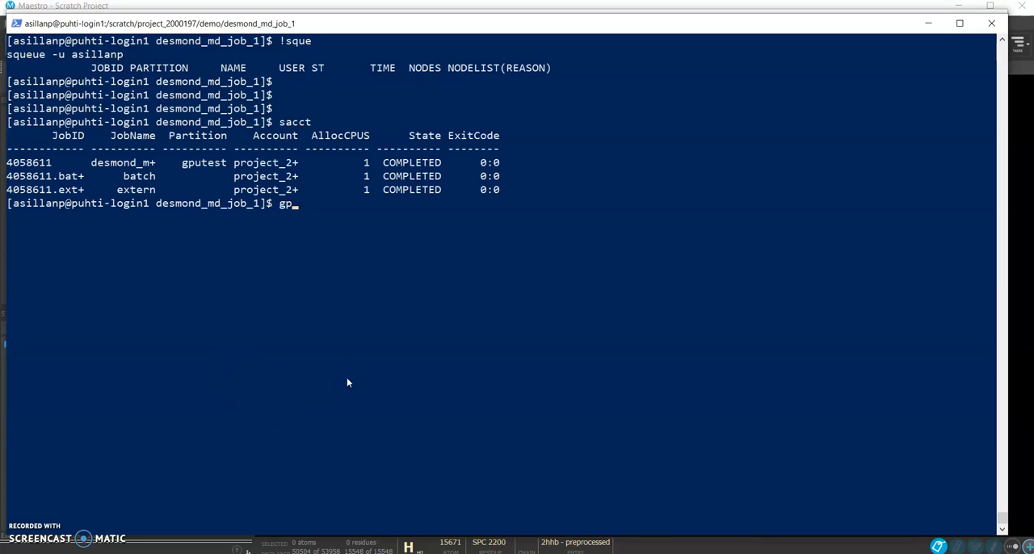
pyautogui.write('useff')
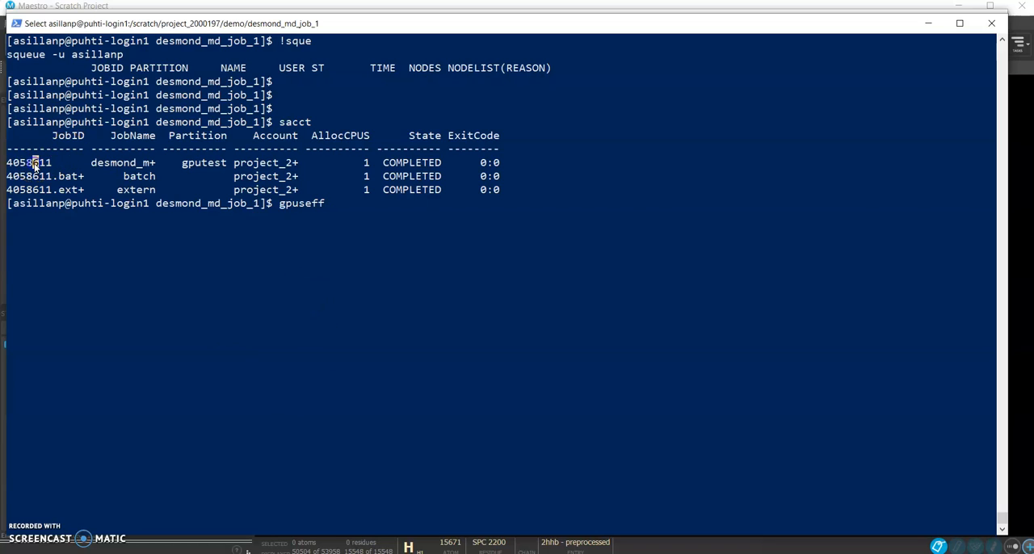
pyautogui.write('4058611')
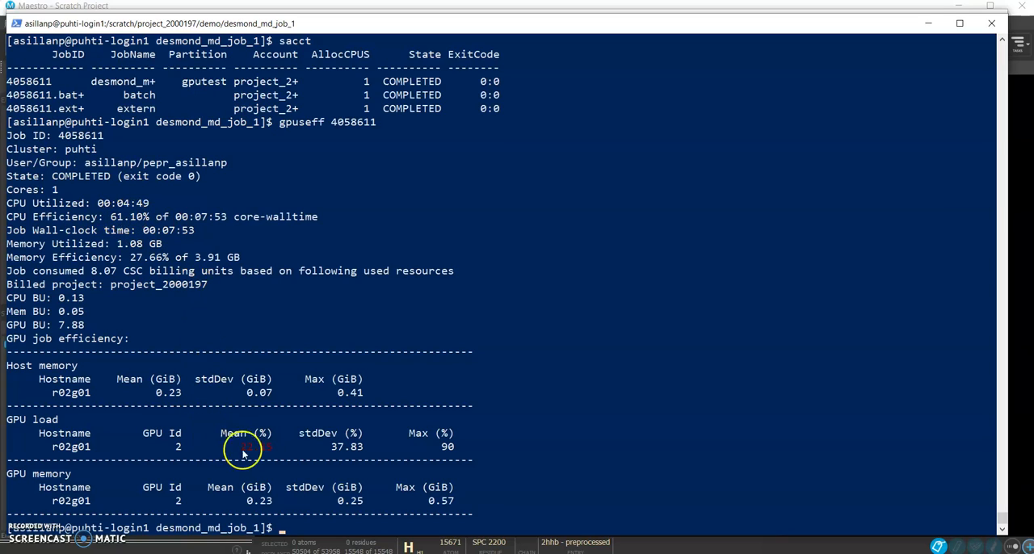
pyautogui.moveTo(260, 449)
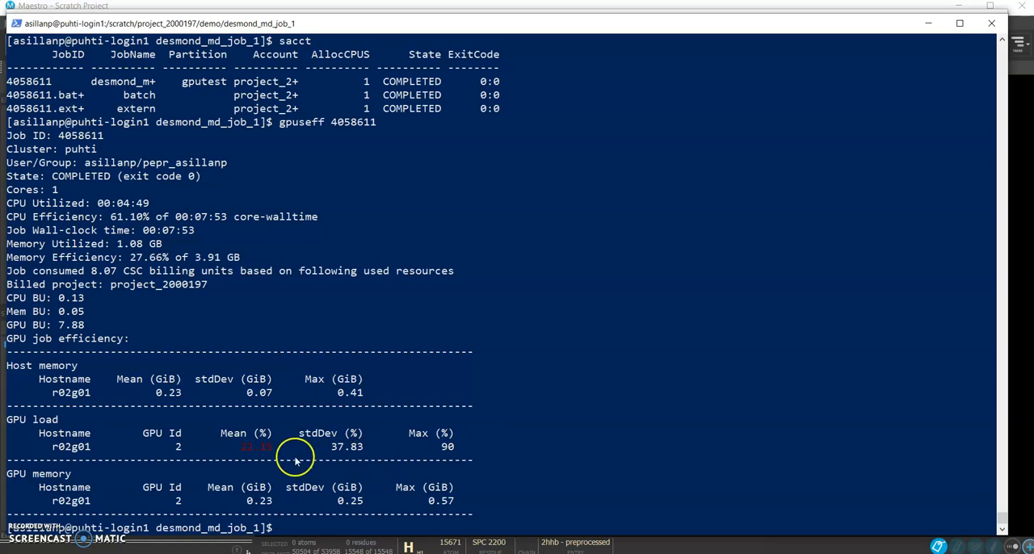
pyautogui.moveTo(426, 445)
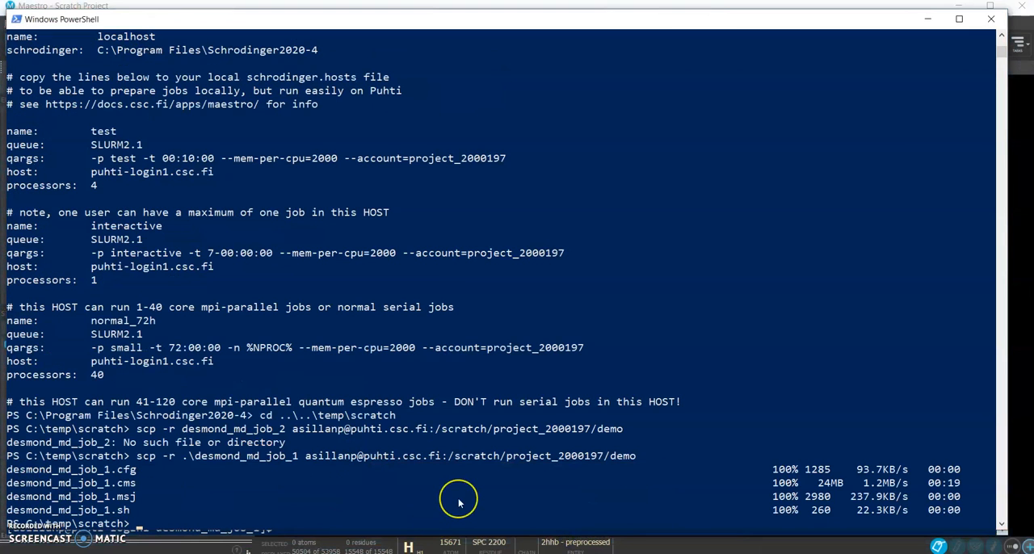
# Step: Run scp -r to pull desmond_md_job_1 from Puhti /scratch/project_2000197/demo to local scratch
pyautogui.write('scp -r .\\desmond_md_job_1 asillanp@puhti.csc.fi:/scratch/project_2000197/demo/')
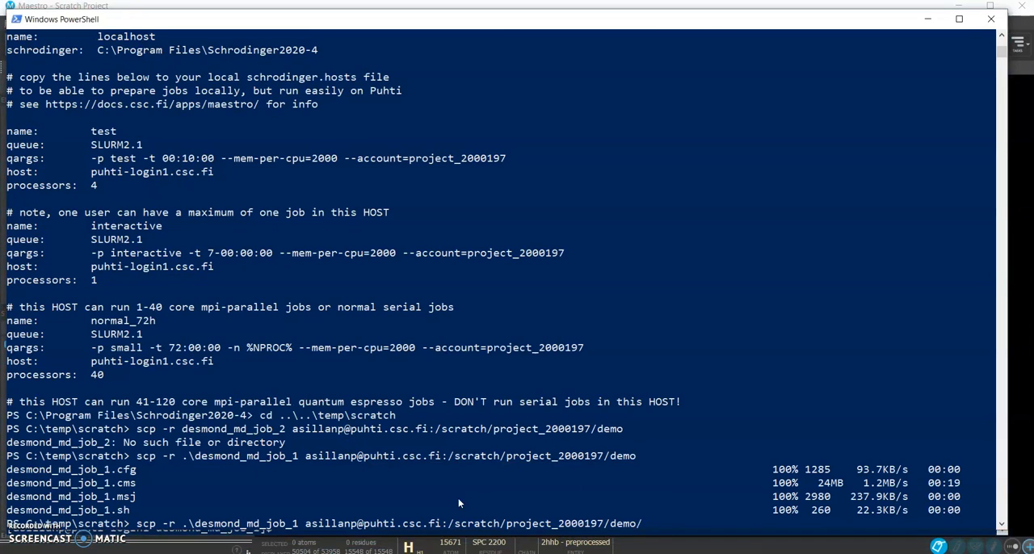
pyautogui.write('desmond_md')
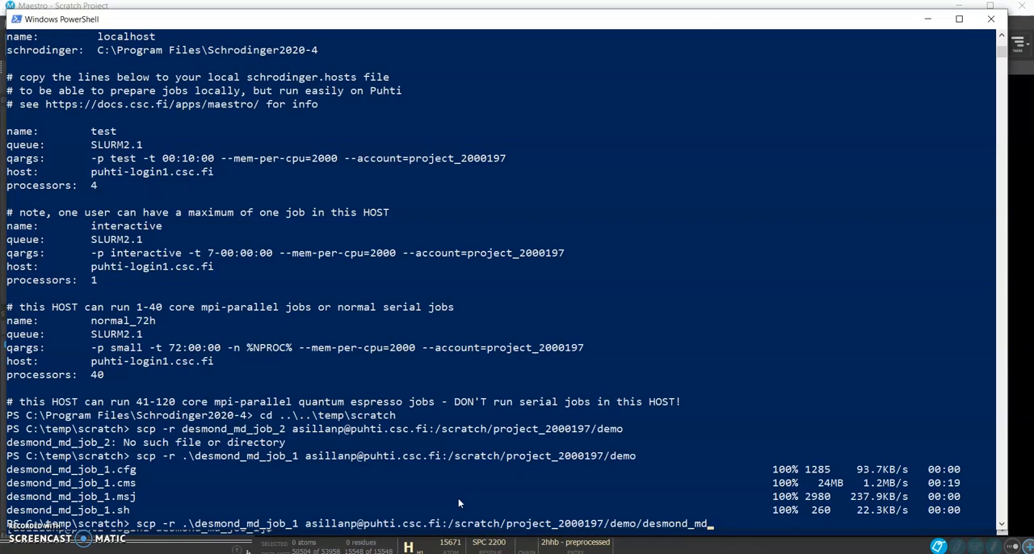
pyautogui.write('_job_1 .')
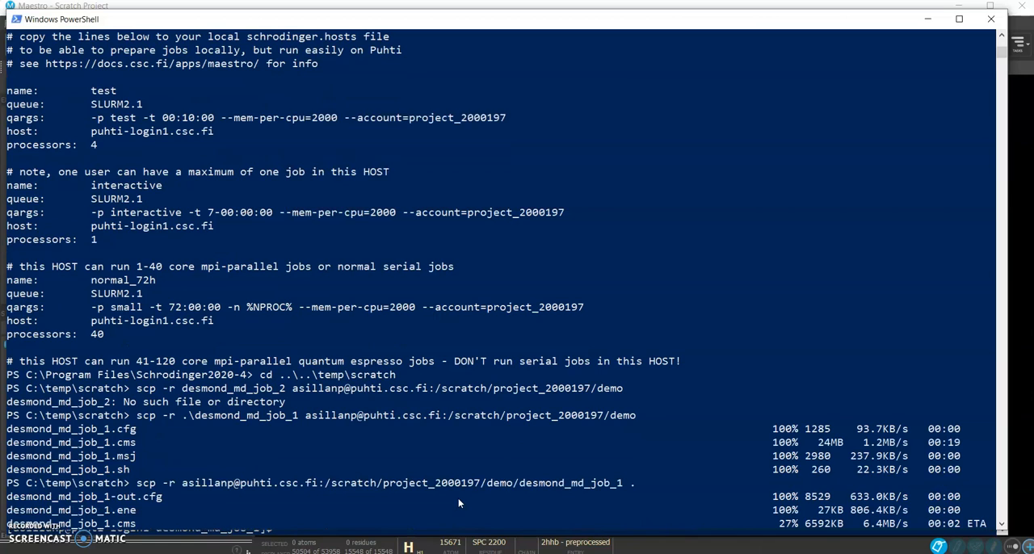
pyautogui.scroll(-3)
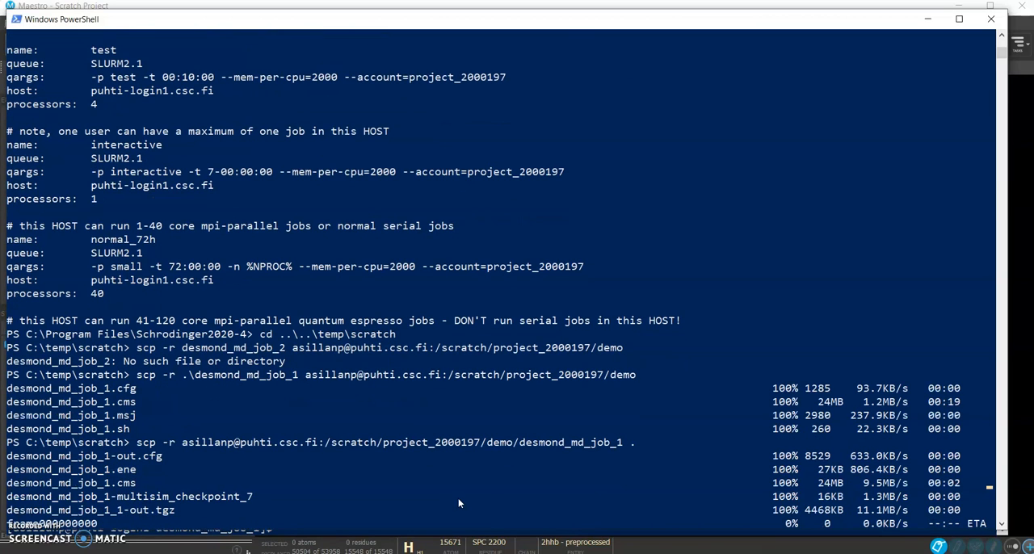
pyautogui.scroll(-3)
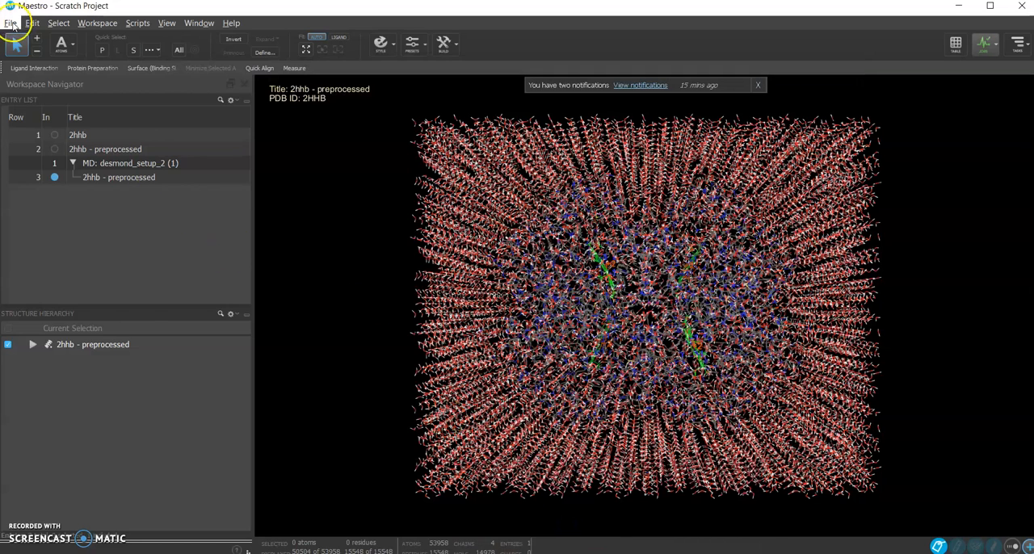
# Step: Import the job's -out.cms via File > Import Structures as MD: desmond_setup_2
pyautogui.click(9, 23)
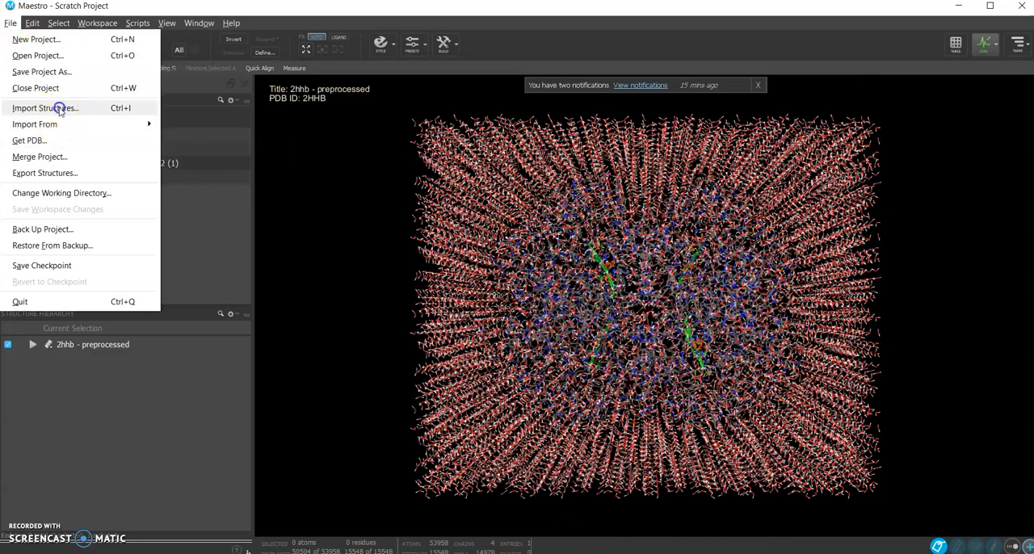
pyautogui.click(45, 106)
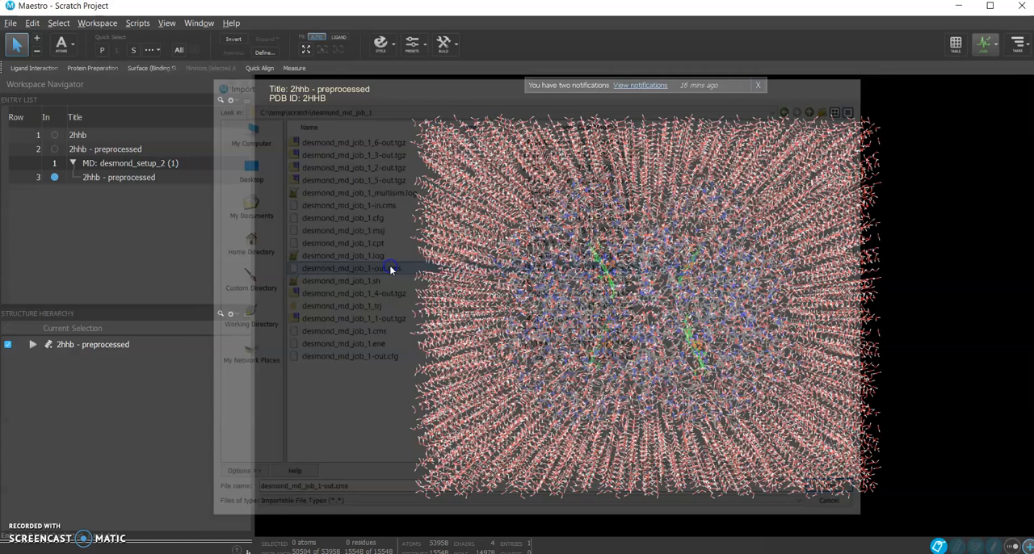
pyautogui.click(828, 485)
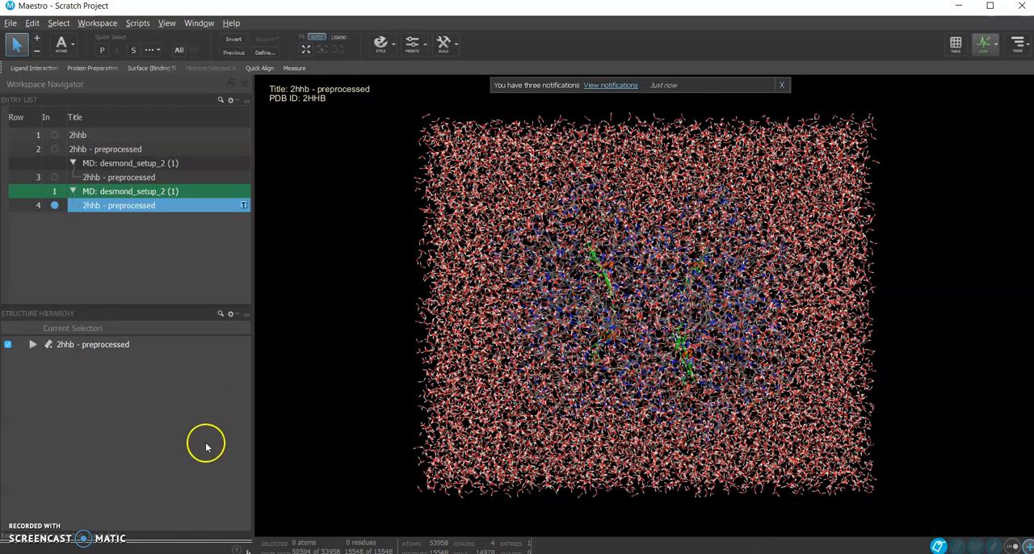
pyautogui.moveTo(107, 495)
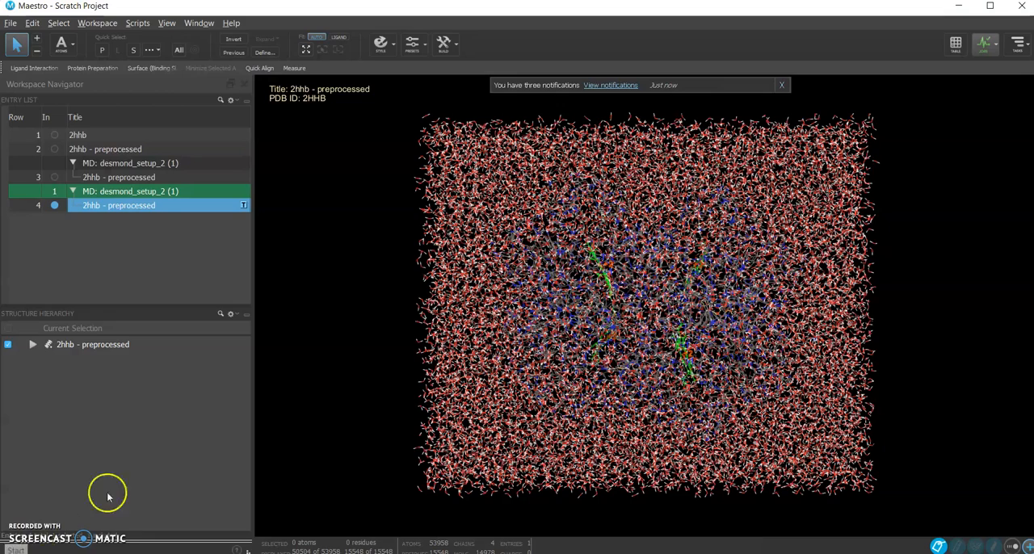